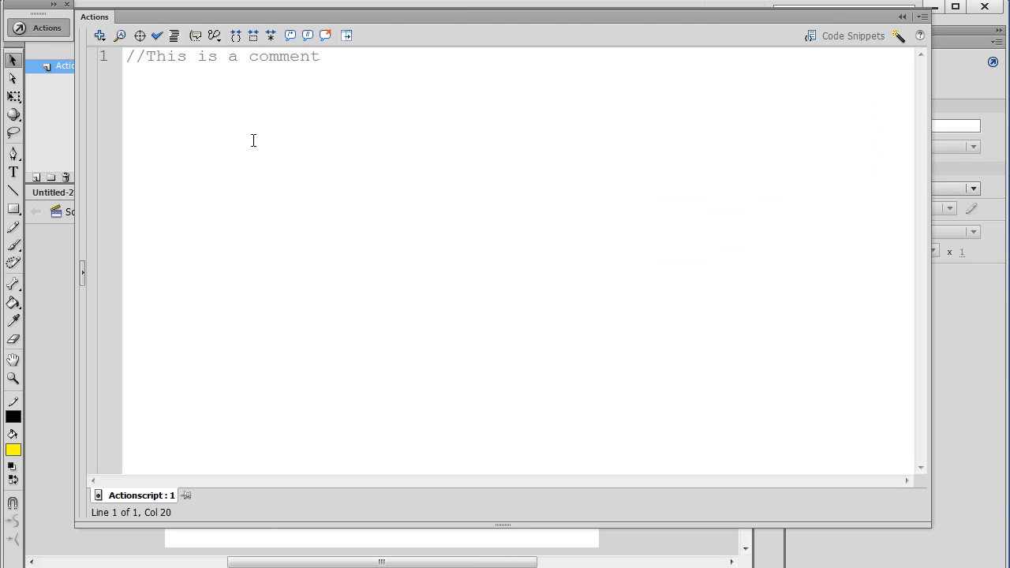
{"action": "mouse_move", "coordinate": [364, 93]}
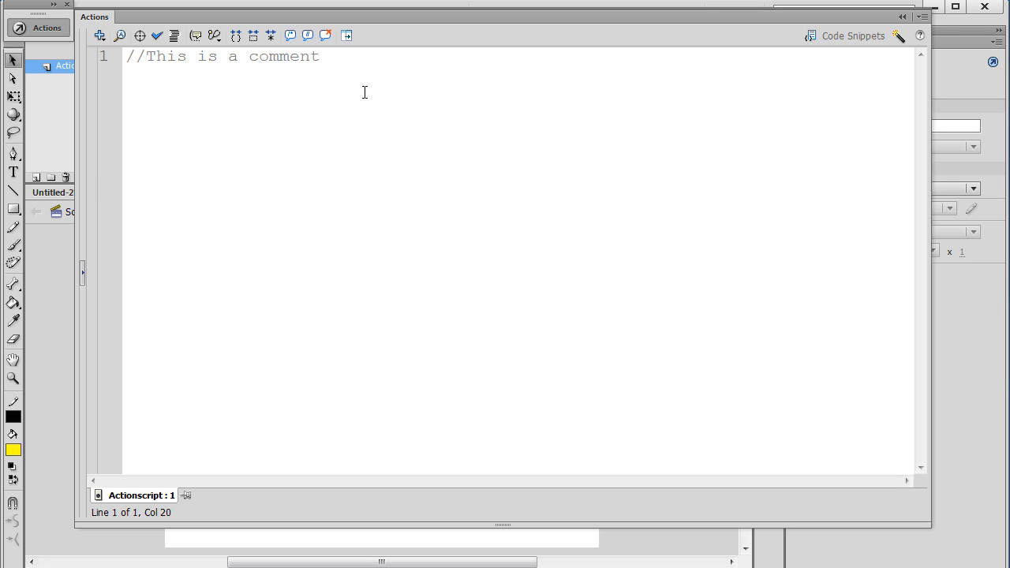
{"action": "mouse_move", "coordinate": [350, 65]}
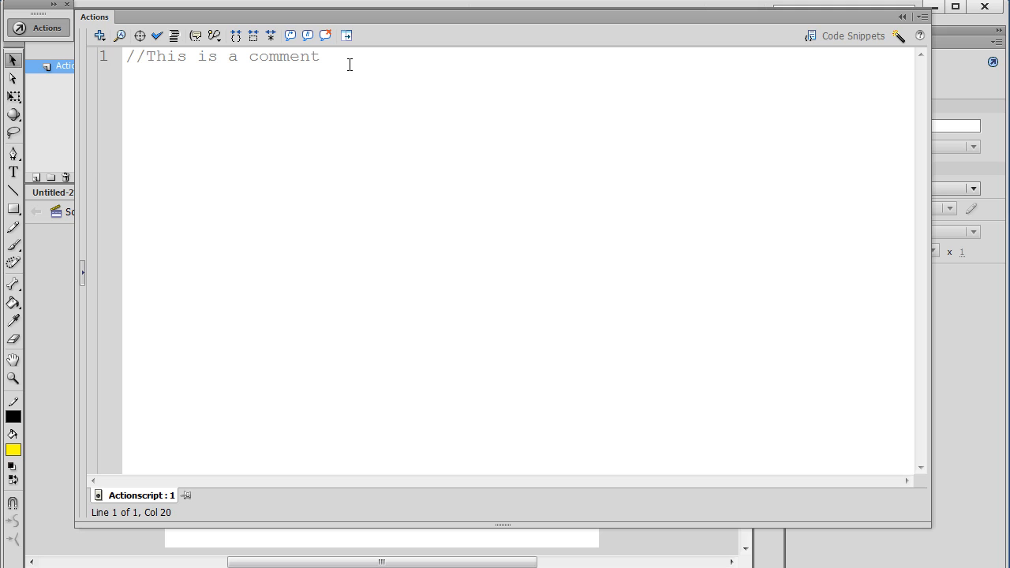
{"action": "mouse_move", "coordinate": [328, 58]}
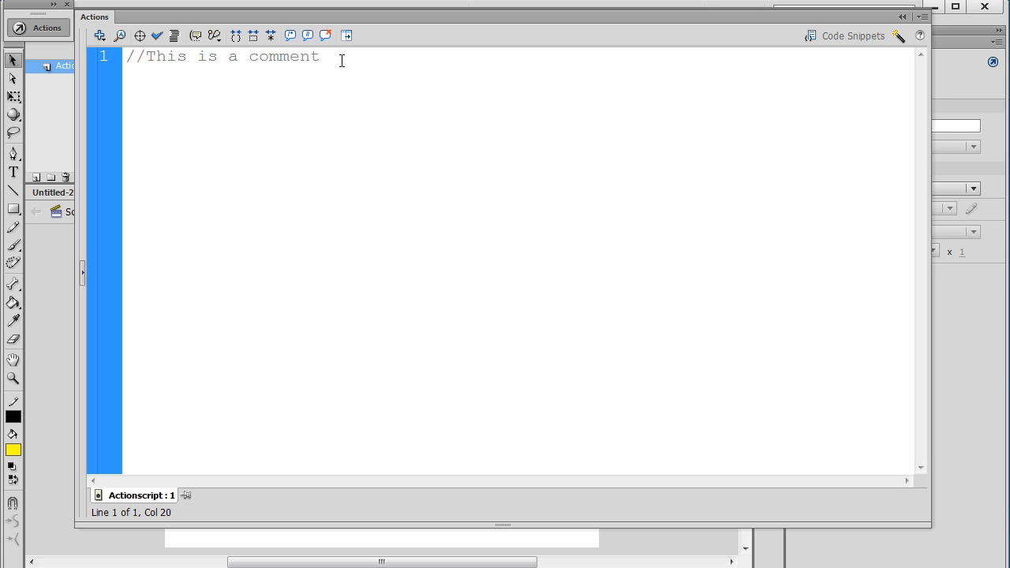
- Rewrite the first comment line to read 'This is a comment'
{"action": "key", "text": "BackSpace"}
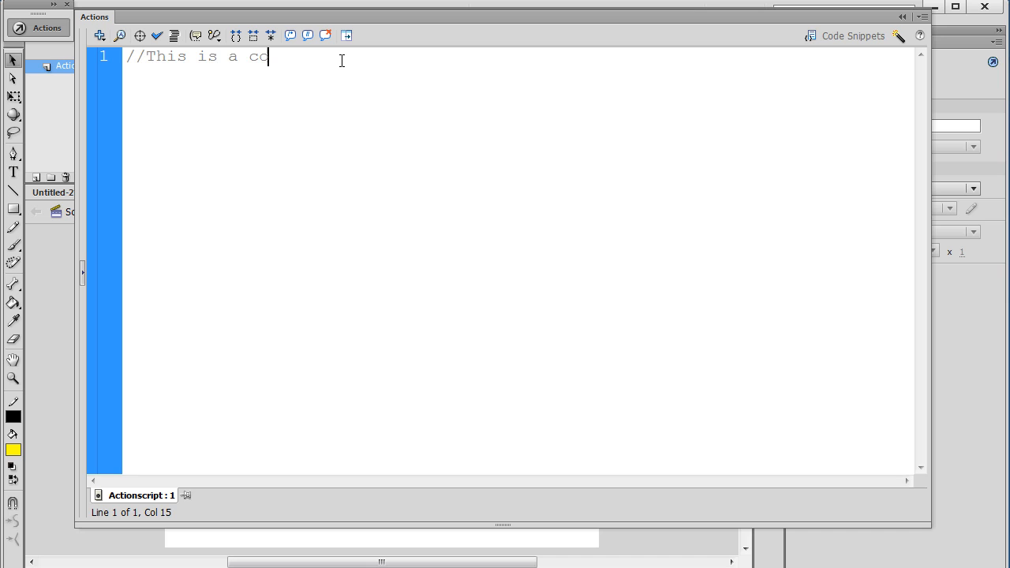
{"action": "key", "text": "BackSpace"}
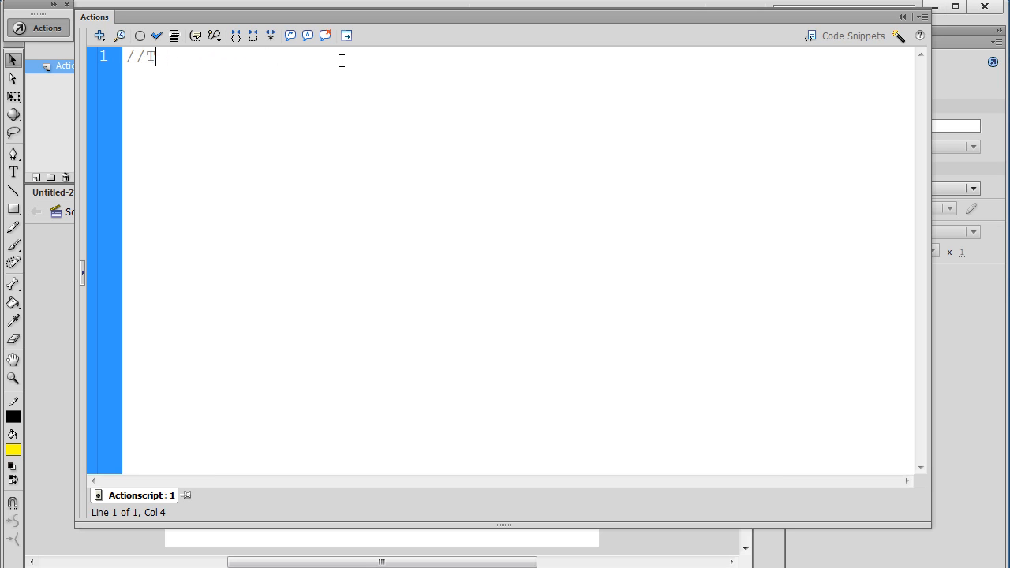
{"action": "key", "text": "BackSpace"}
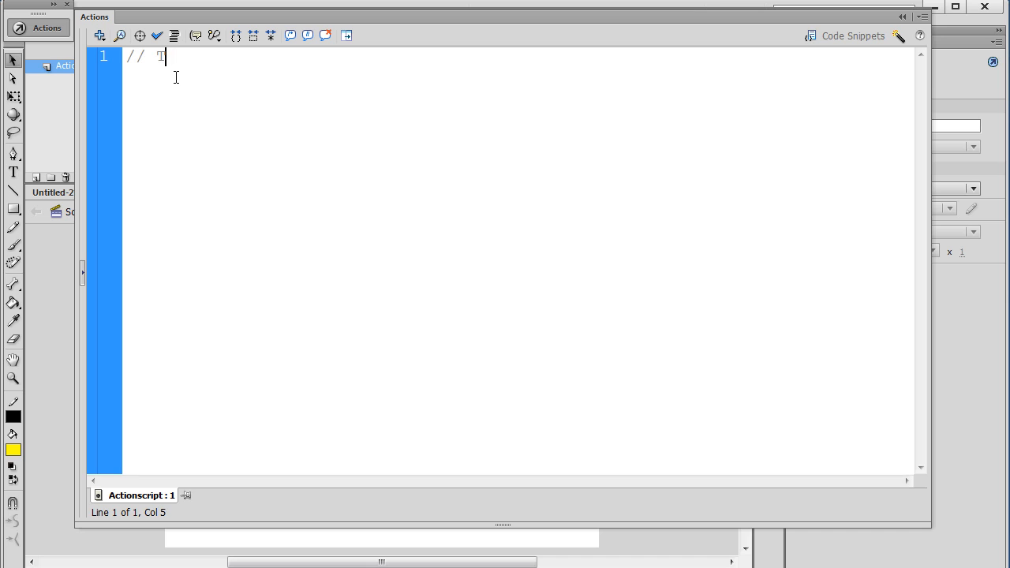
{"action": "type", "text": "his is"}
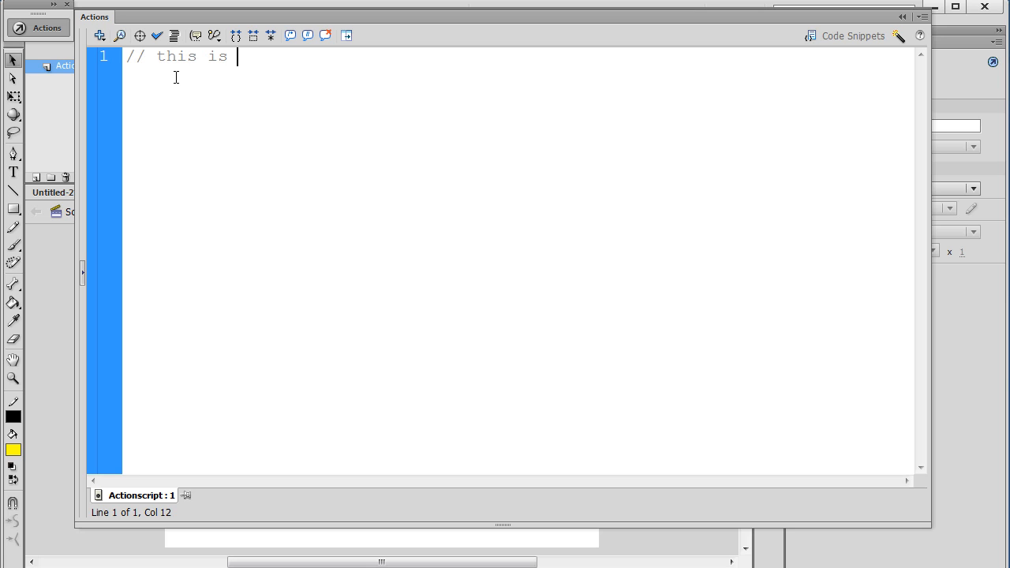
{"action": "type", "text": "a comment"}
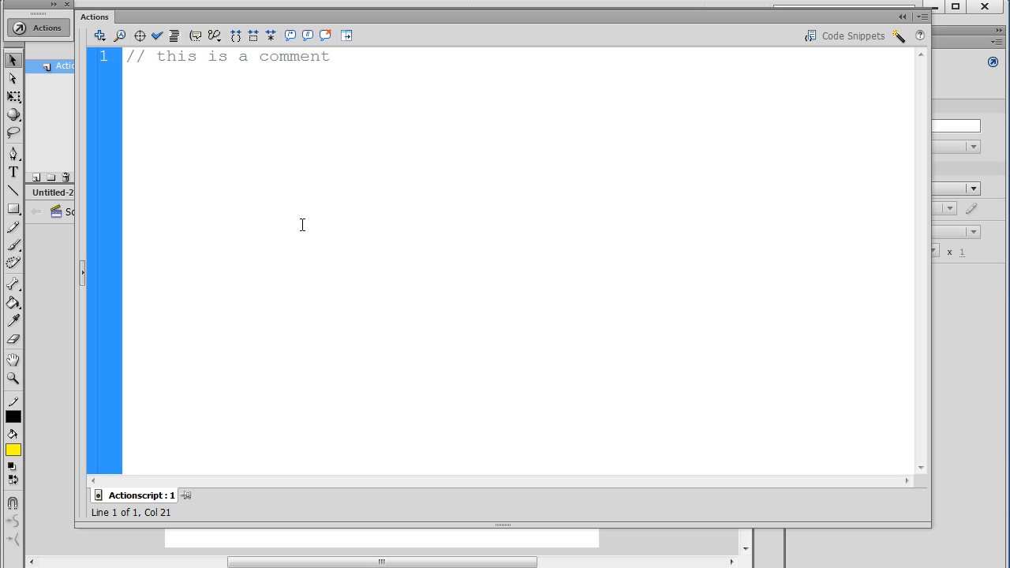
{"action": "triple_click", "coordinate": [229, 56]}
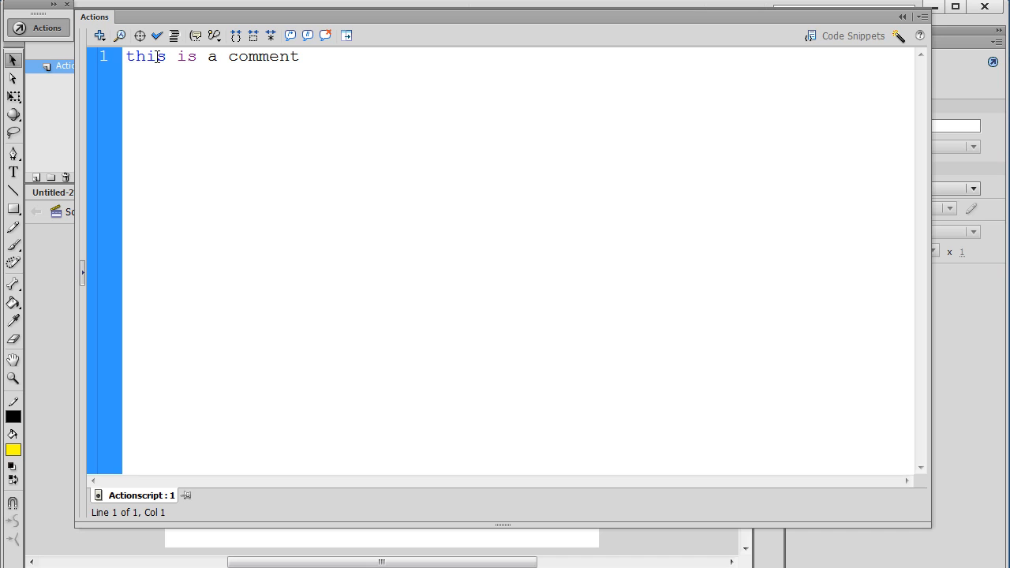
{"action": "double_click", "coordinate": [146, 56]}
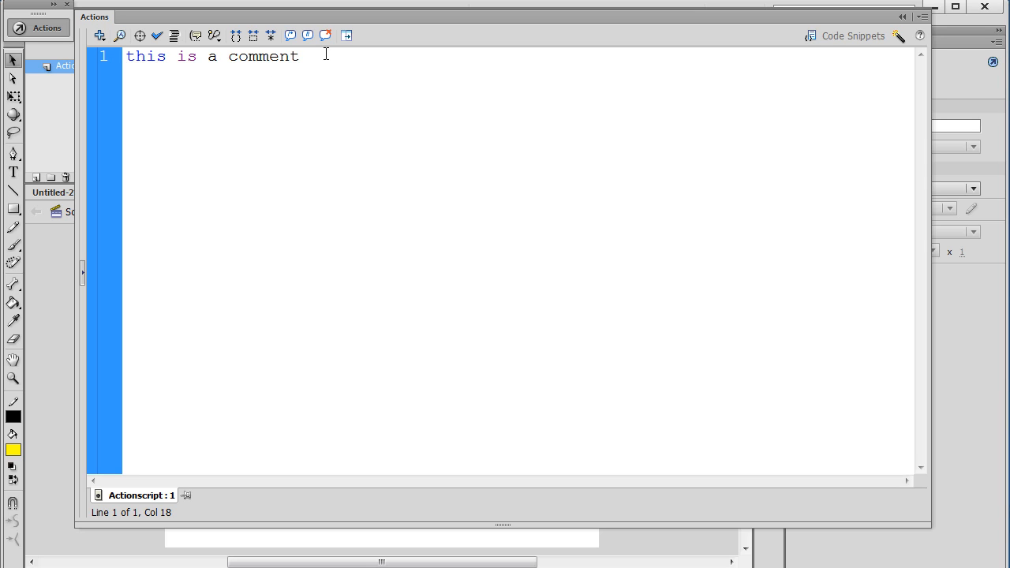
{"action": "mouse_move", "coordinate": [189, 117]}
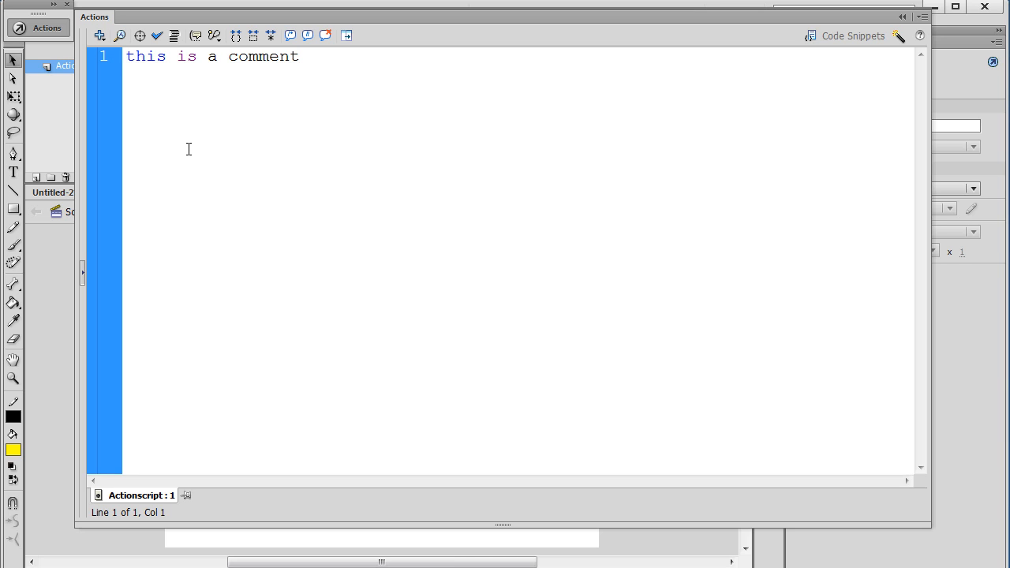
- Type the line-2 comment '//This is Actionscript 2.0 ----- ECMAScript ------Javascript'
{"action": "type", "text": "//T"}
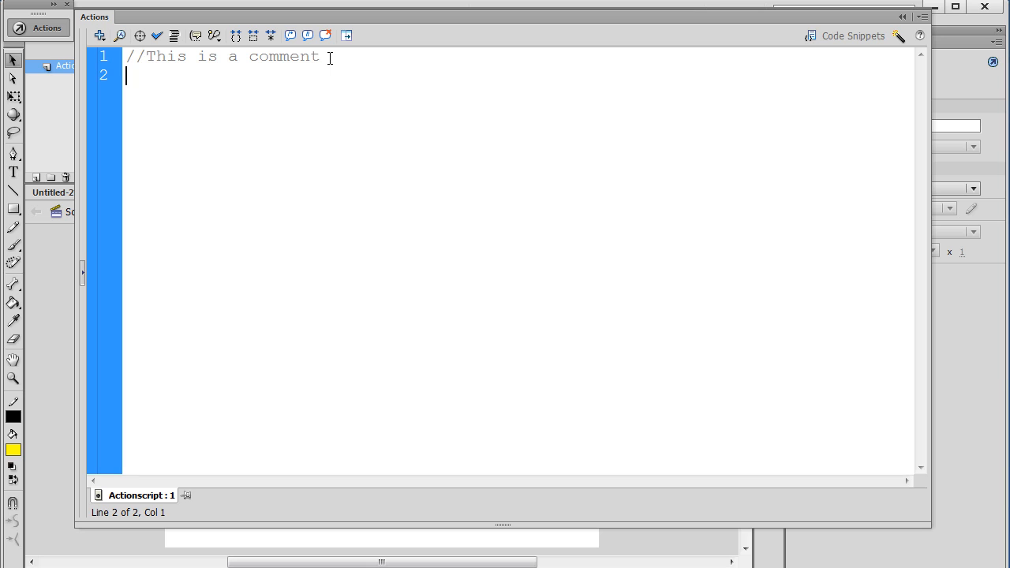
{"action": "type", "text": "//THi"}
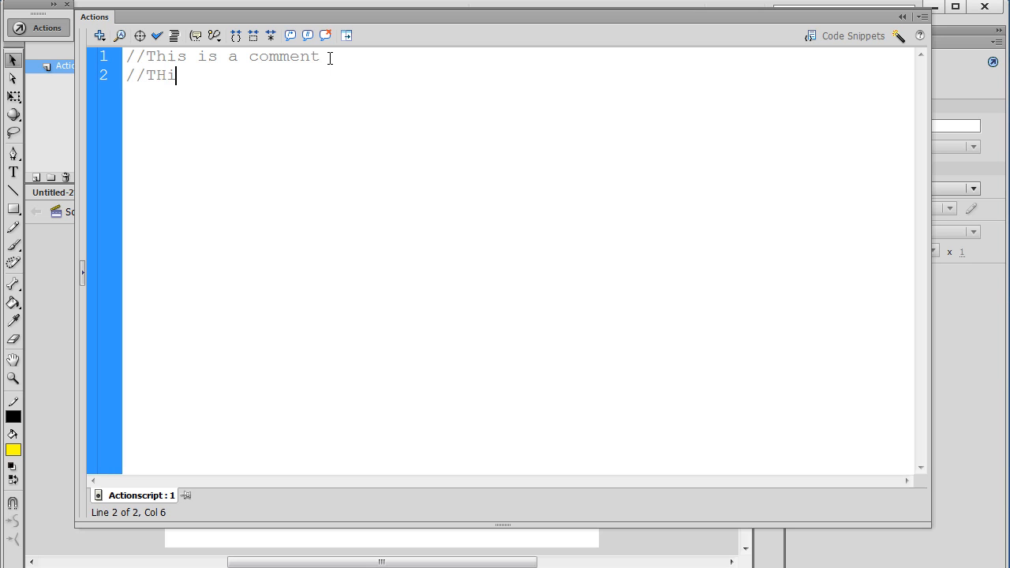
{"action": "type", "text": "s is Actio"}
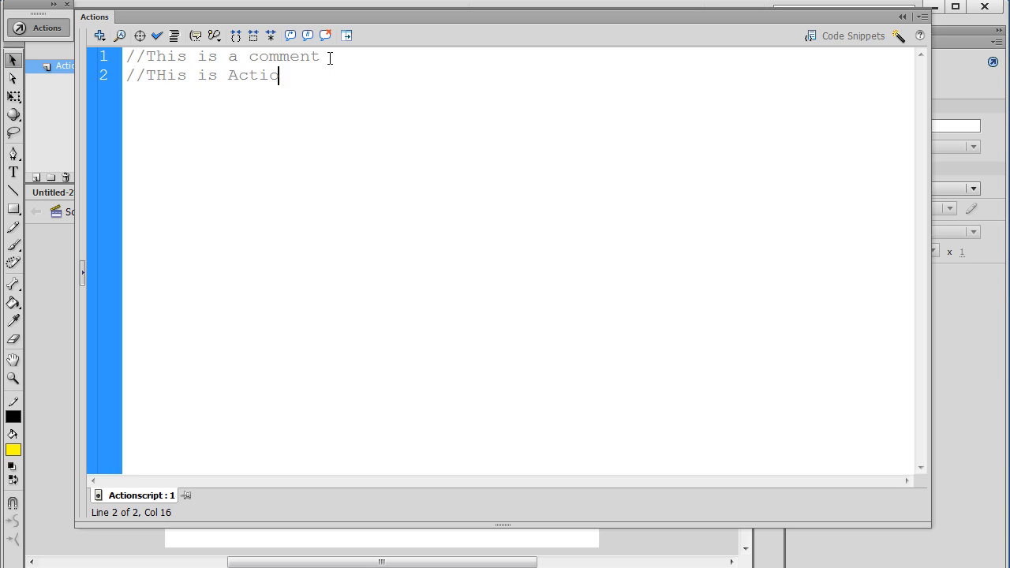
{"action": "type", "text": "nscript"}
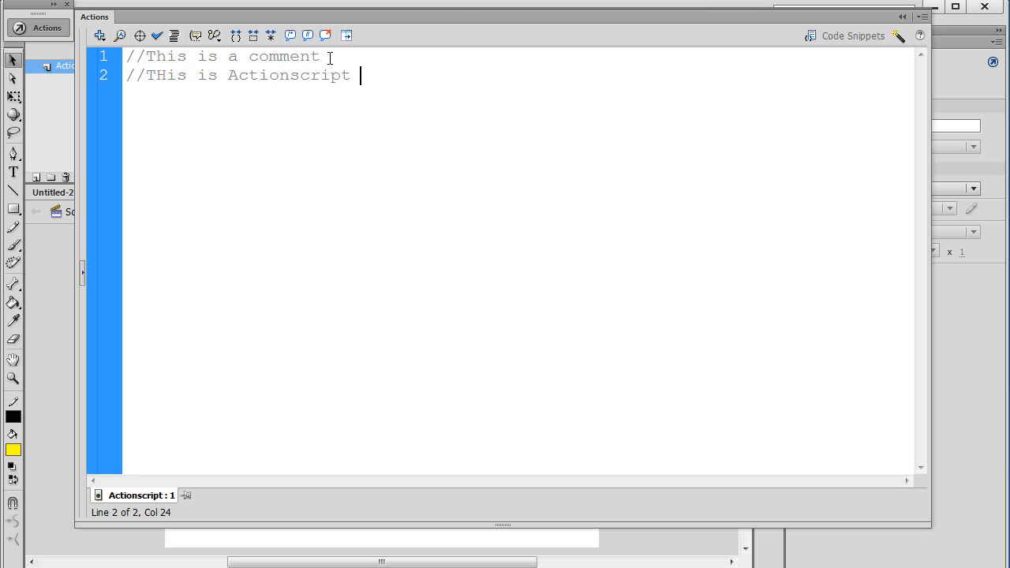
{"action": "type", "text": "2.0"}
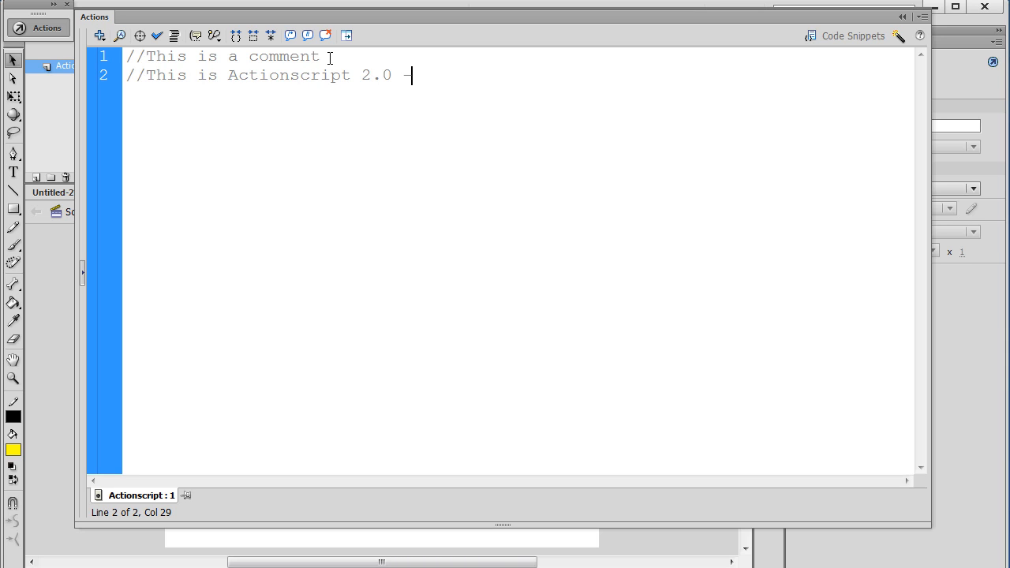
{"action": "type", "text": "----- ECM"}
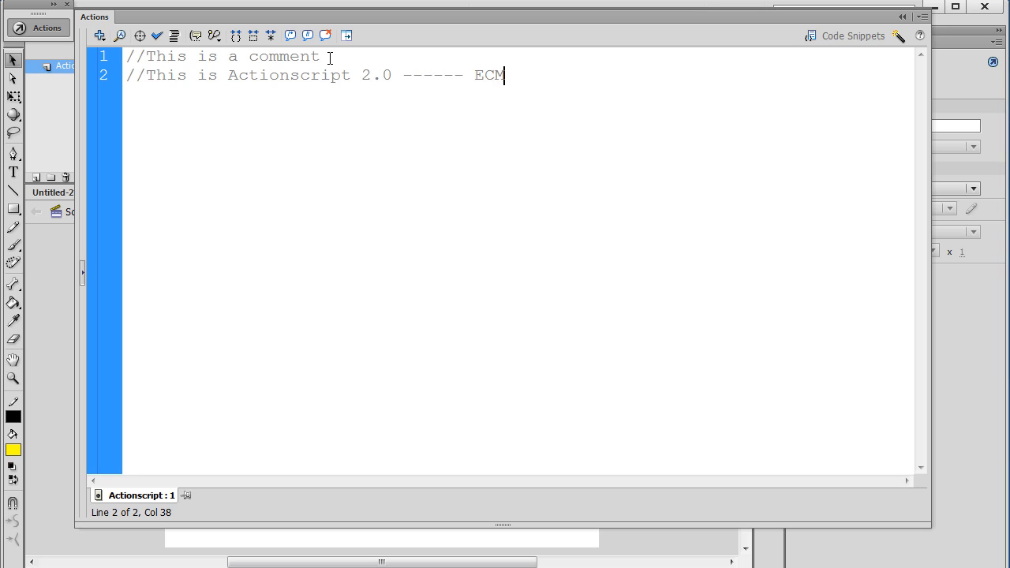
{"action": "type", "text": "AScript"}
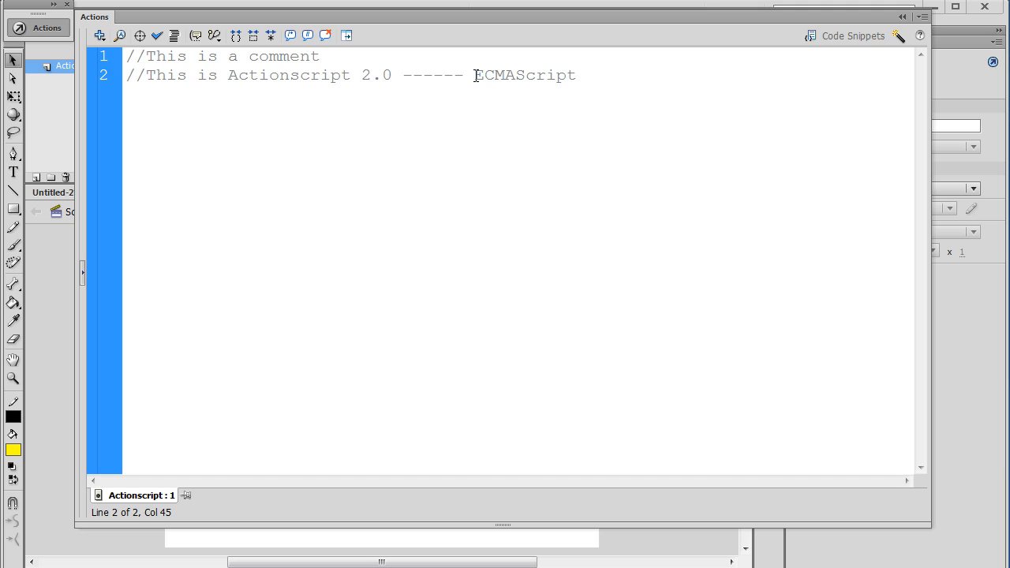
{"action": "double_click", "coordinate": [525, 75]}
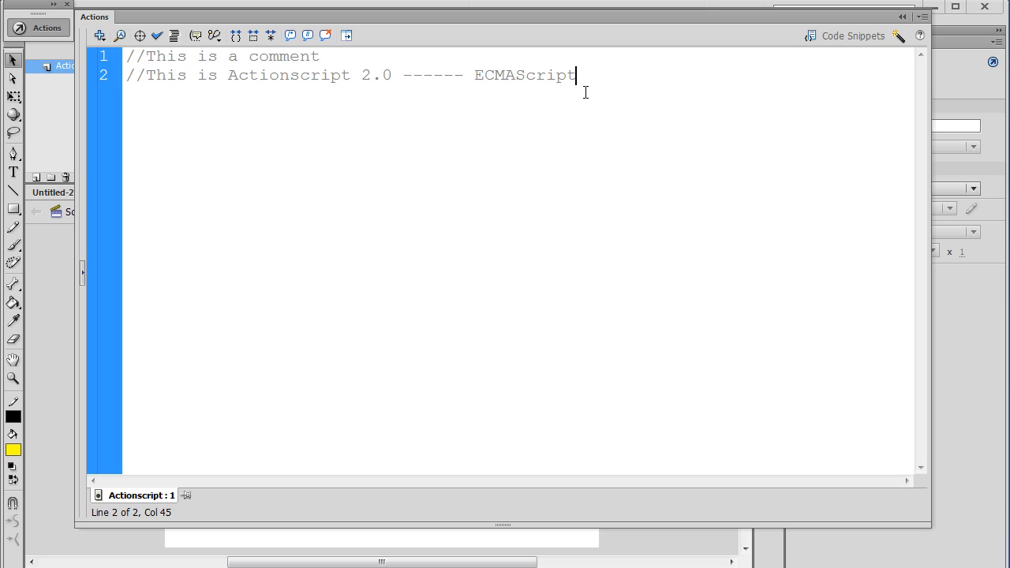
{"action": "type", "text": "------"}
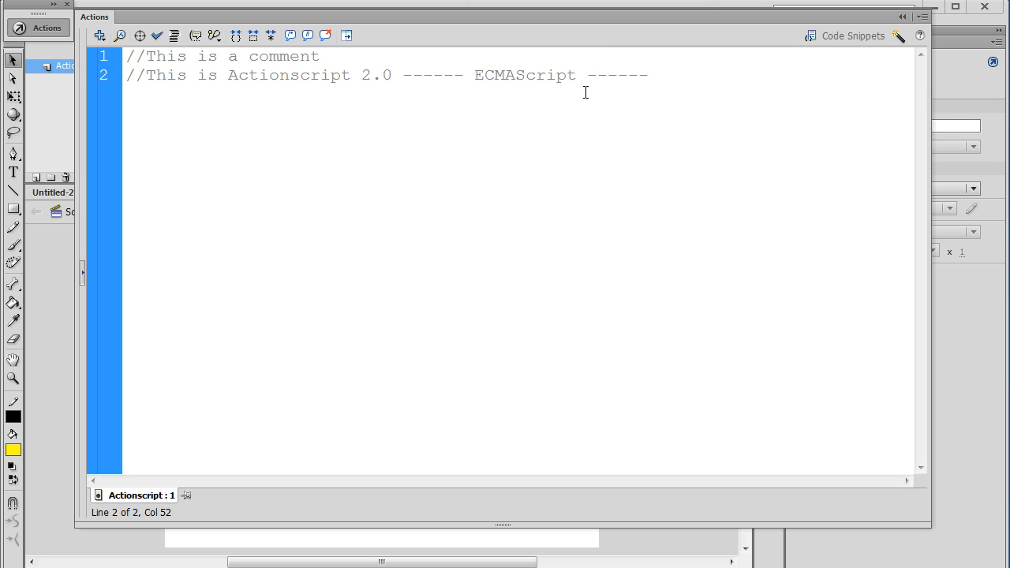
{"action": "type", "text": "Java"}
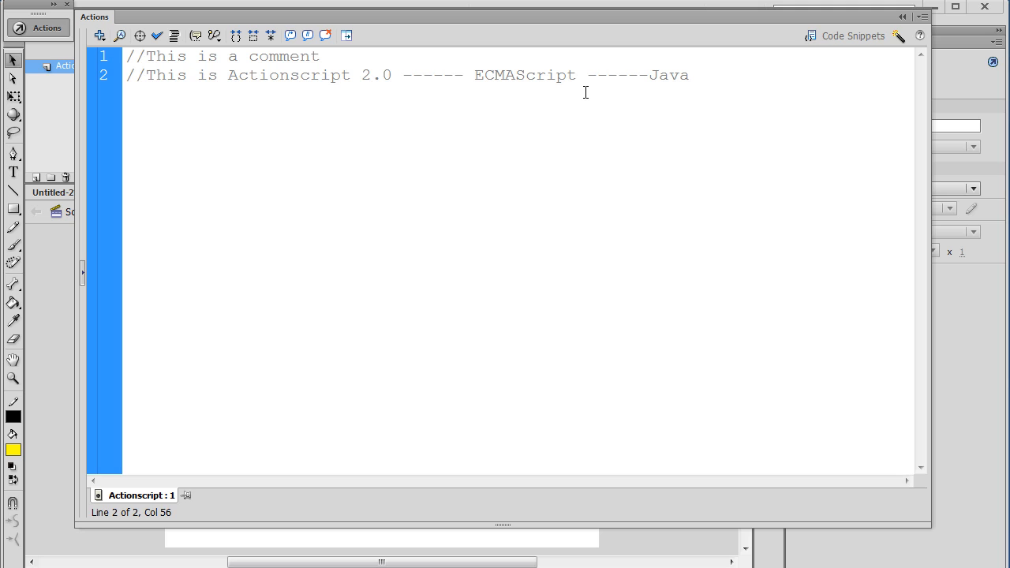
{"action": "type", "text": "script"}
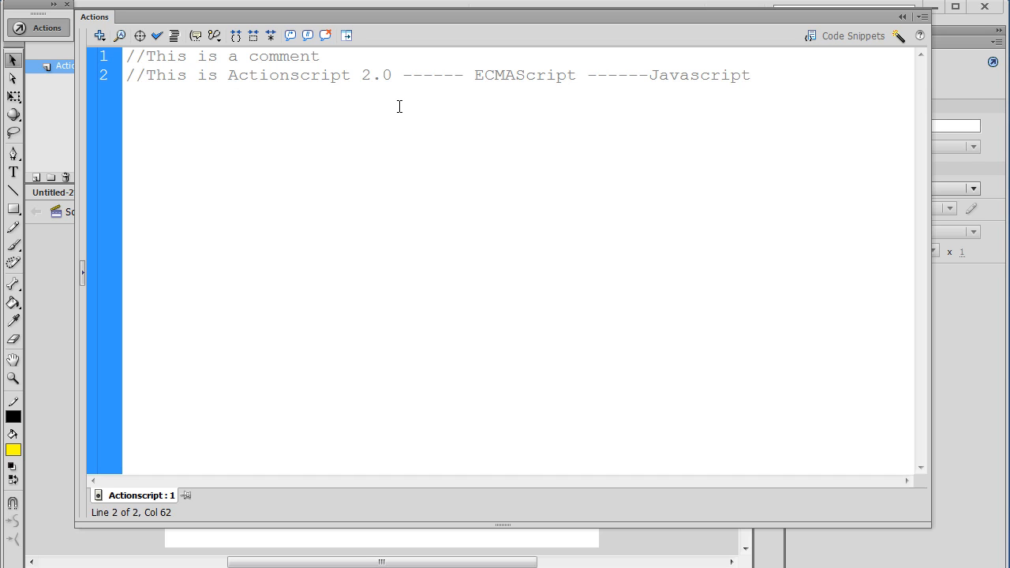
{"action": "left_click", "coordinate": [749, 75]}
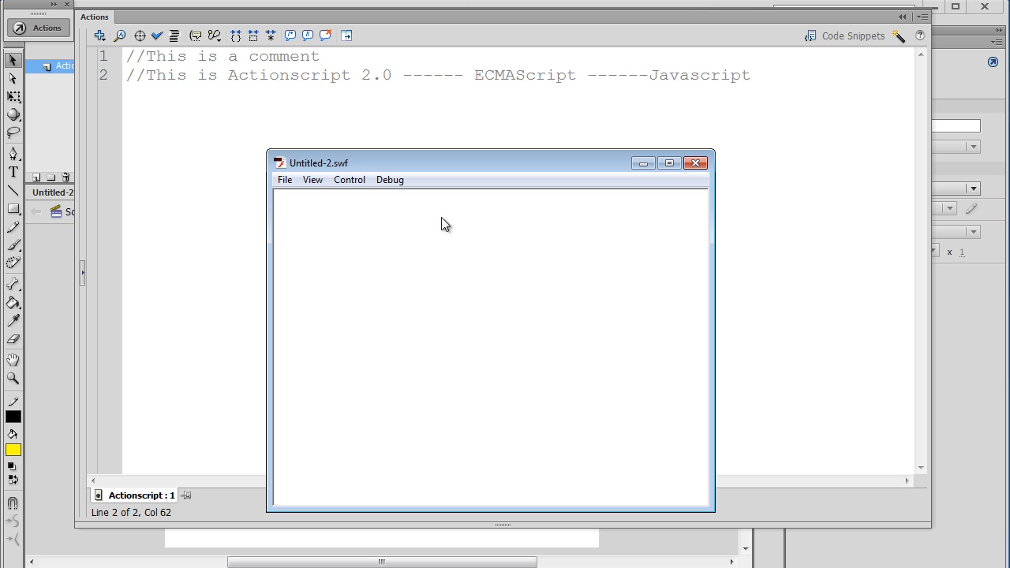
{"action": "mouse_move", "coordinate": [329, 245]}
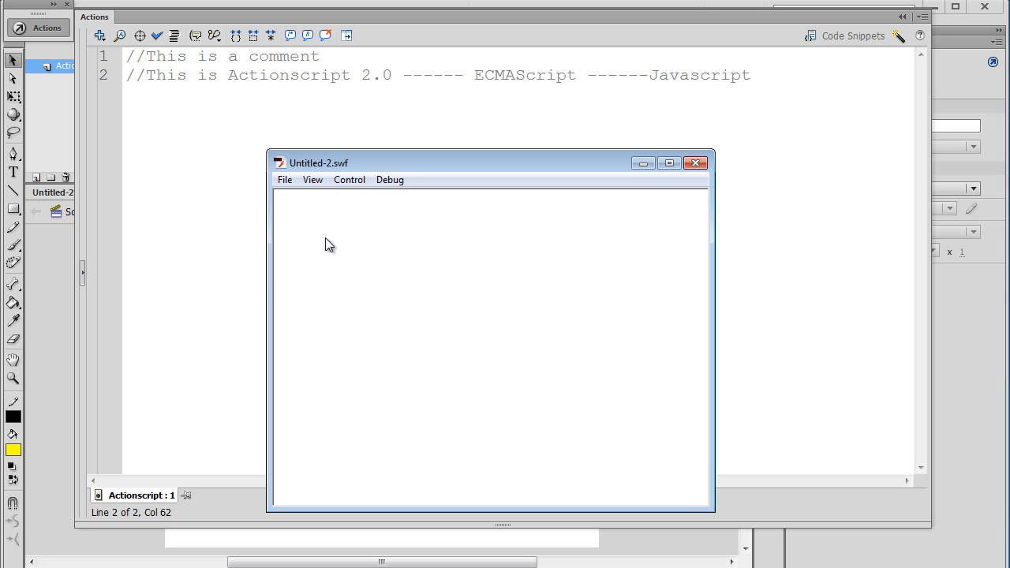
{"action": "mouse_move", "coordinate": [700, 203]}
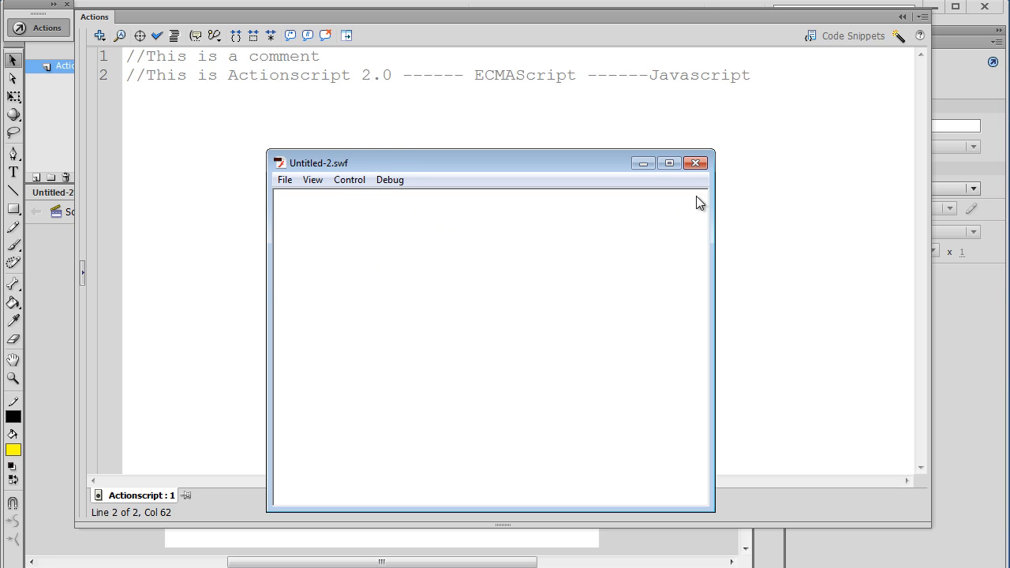
{"action": "left_click", "coordinate": [695, 162]}
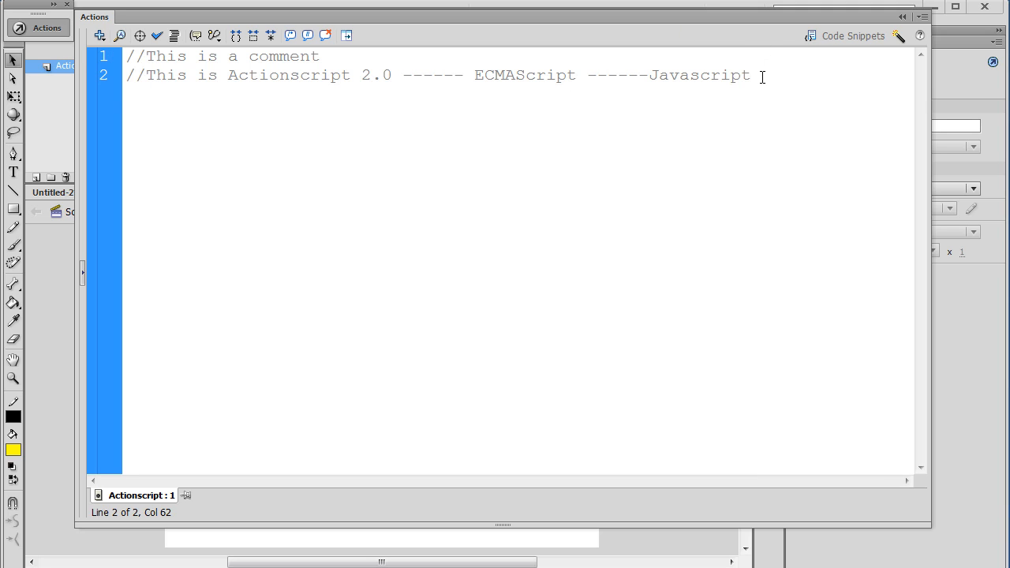
- Add a block comment '/* this is a multiline comment' below the existing comments
{"action": "key", "text": "Enter"}
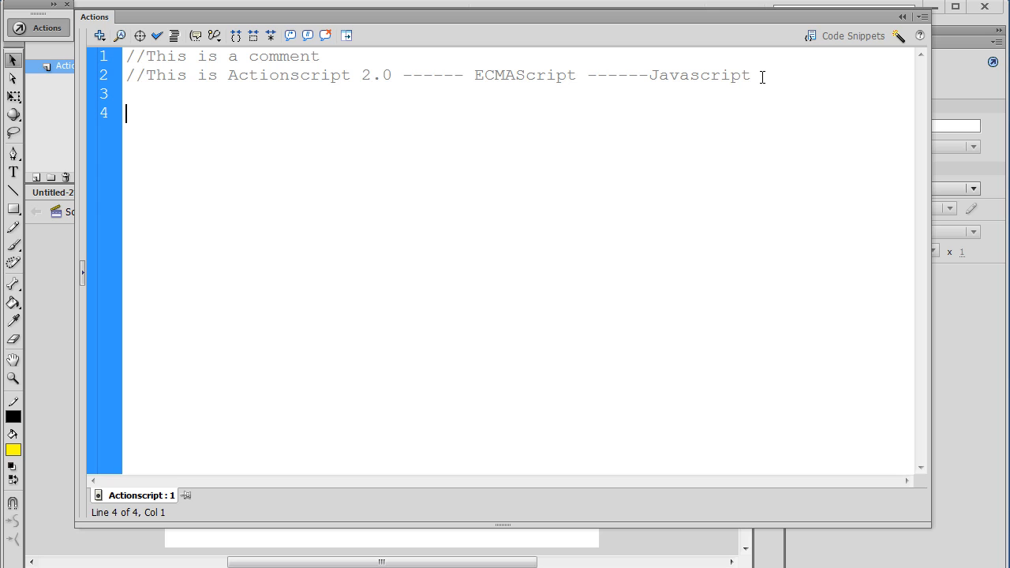
{"action": "type", "text": "/"}
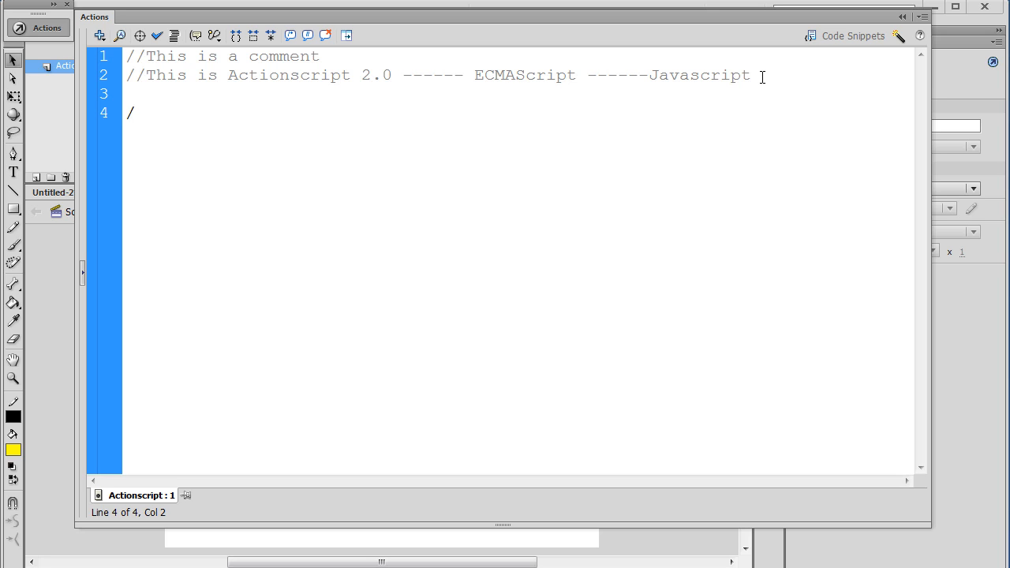
{"action": "type", "text": "*"}
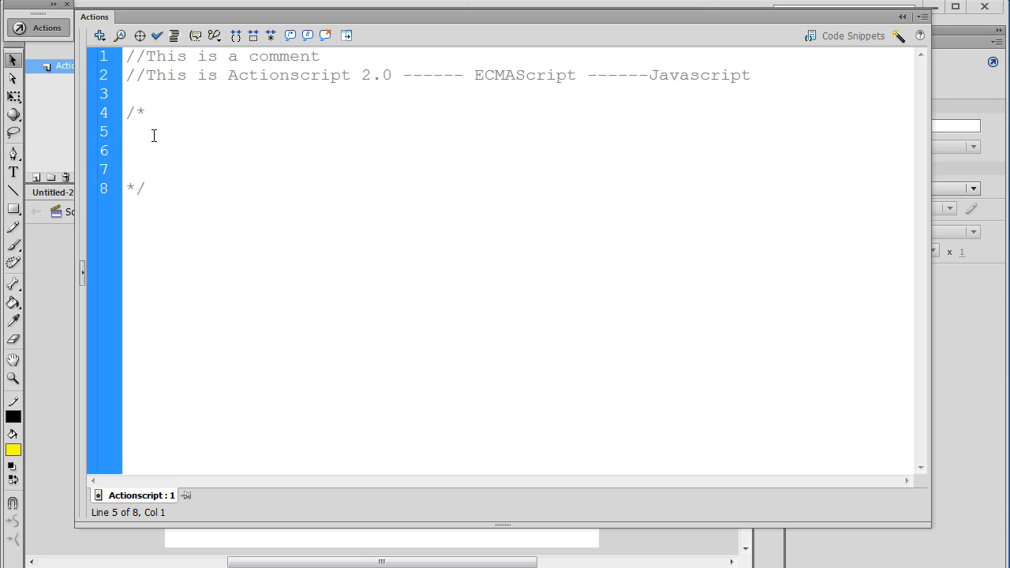
{"action": "type", "text": "this is a"}
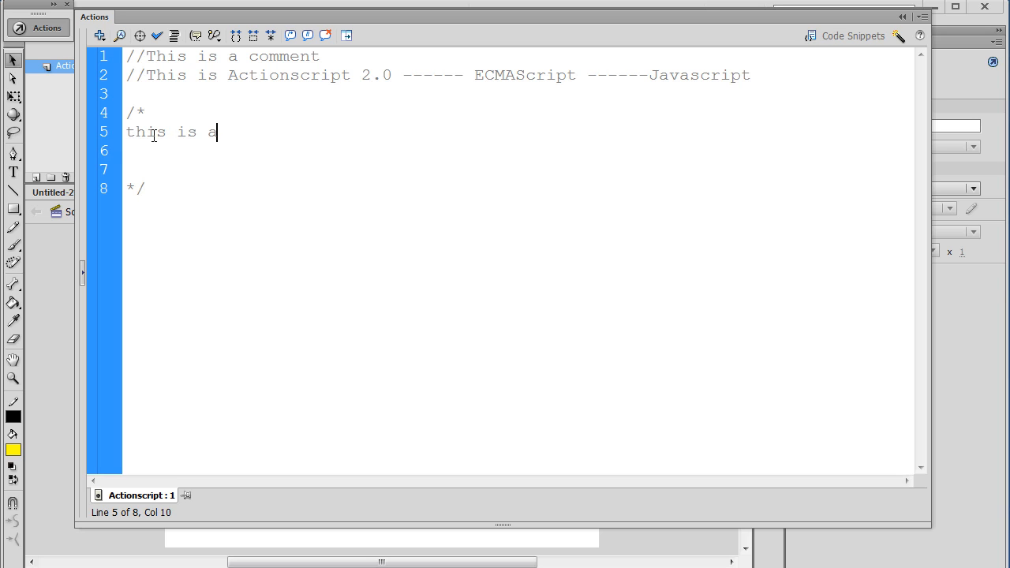
{"action": "type", "text": "multil"}
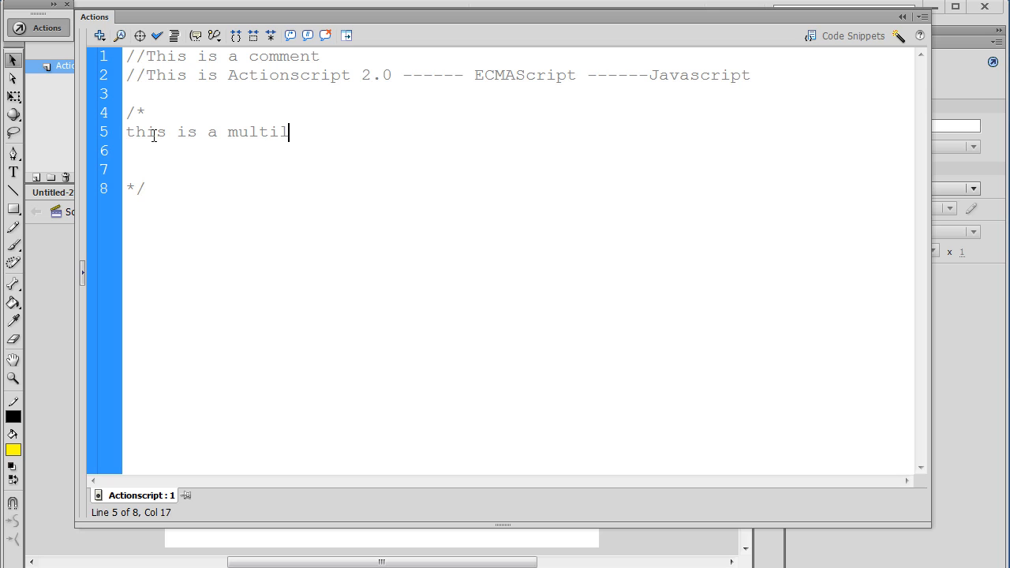
{"action": "type", "text": "ine comment"}
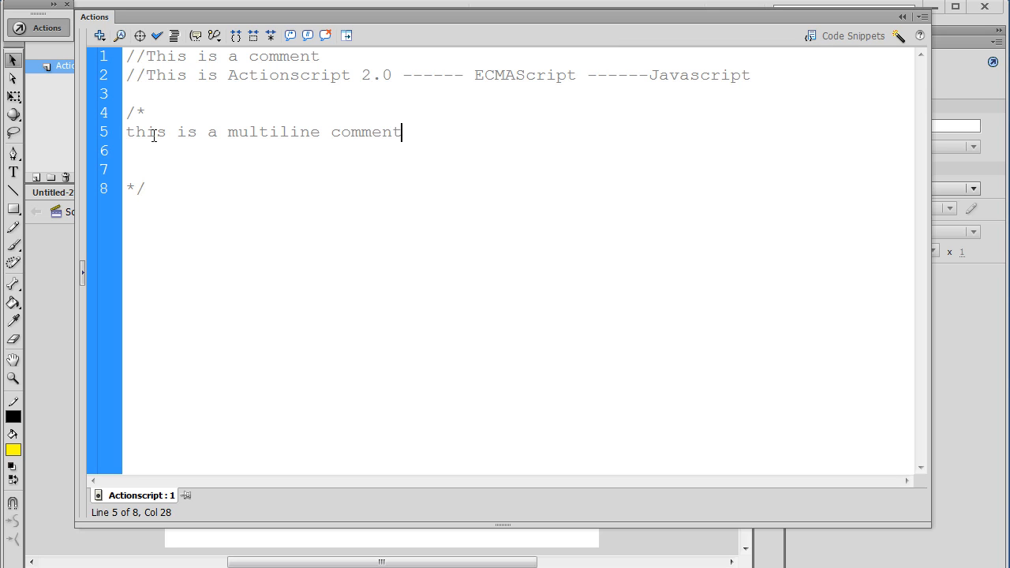
- Reword the first comment line and move the cursor to the end of the script
{"action": "left_click", "coordinate": [278, 132]}
{"action": "type", "text": "single line "}
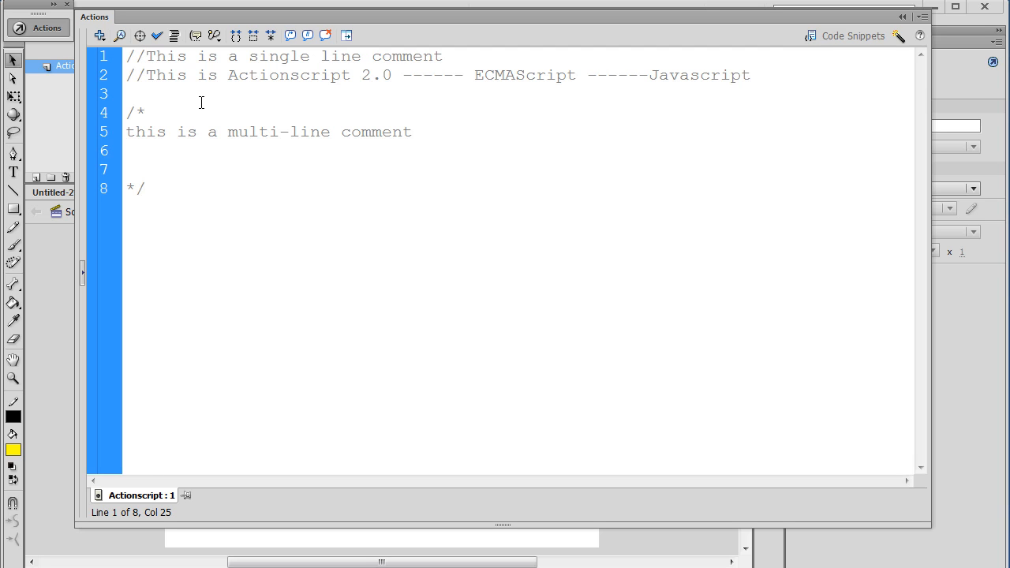
{"action": "left_click", "coordinate": [158, 113]}
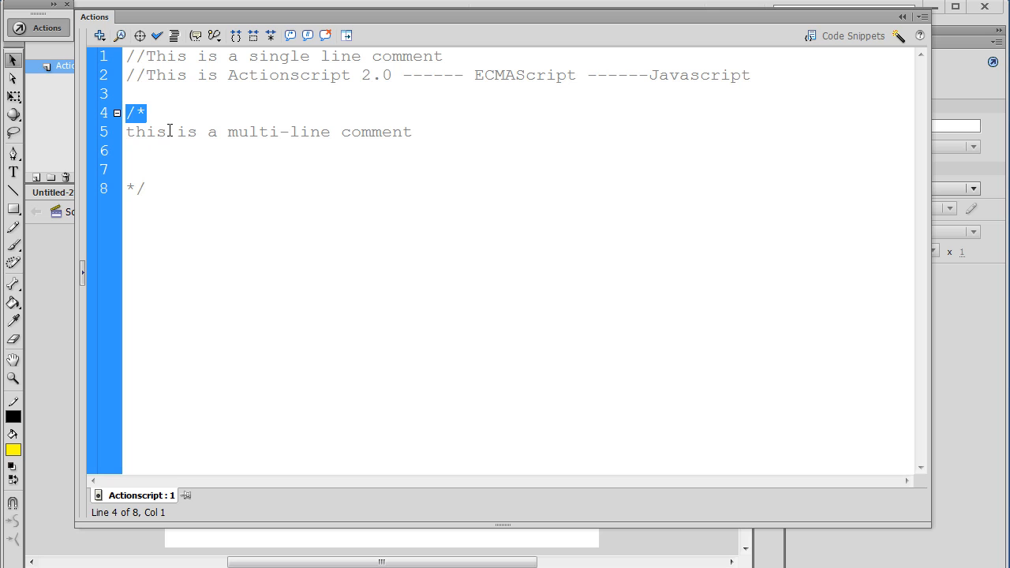
{"action": "left_click", "coordinate": [136, 189]}
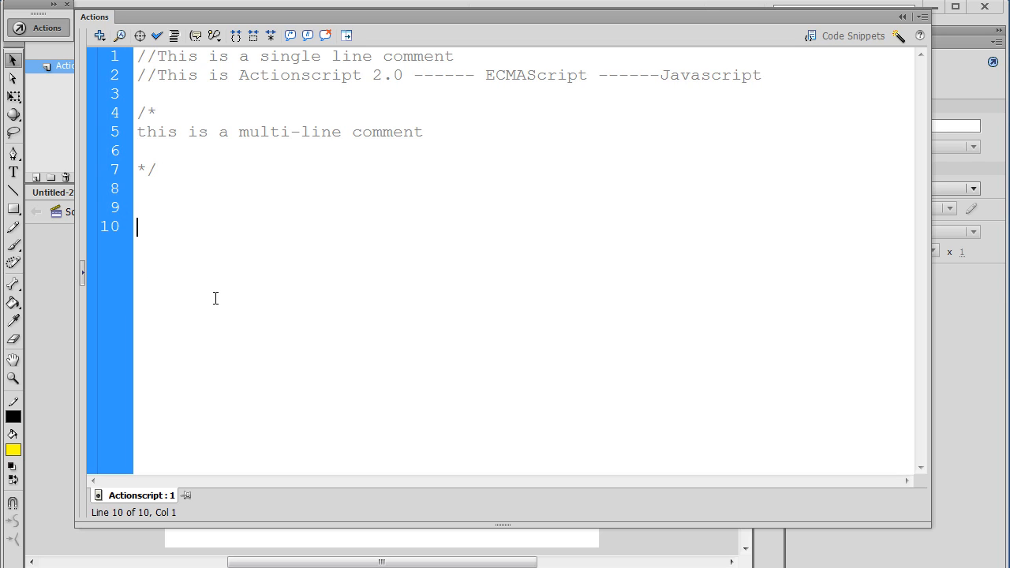
- Type trace("Hello World!"); on line 10 below the comments
{"action": "type", "text": "trace"}
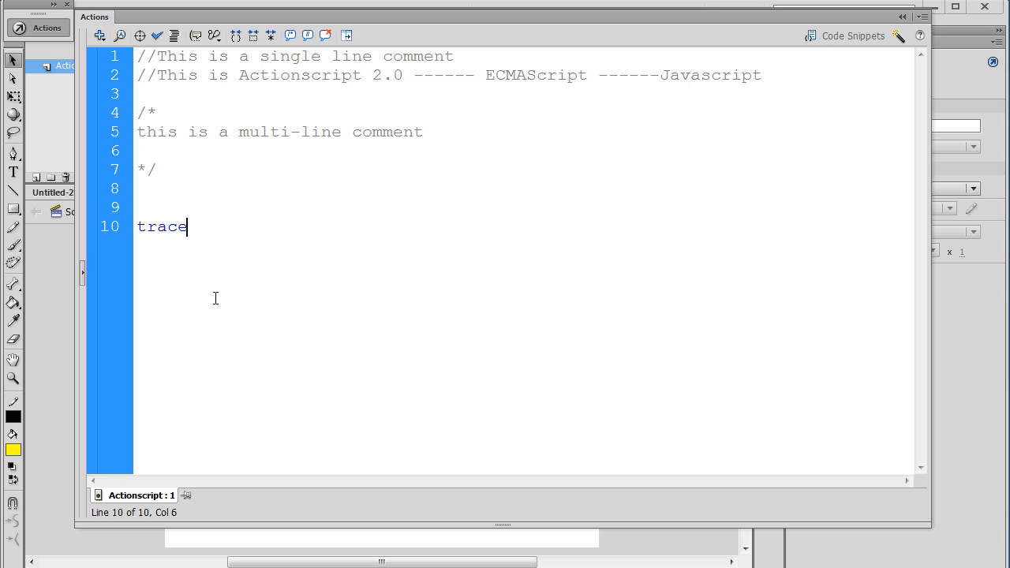
{"action": "type", "text": "()"}
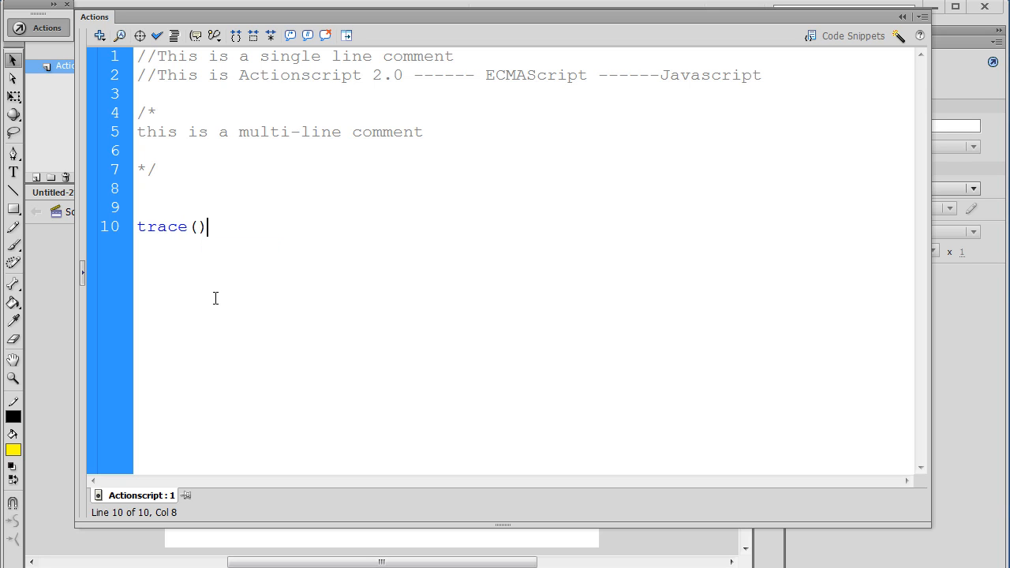
{"action": "type", "text": ";"}
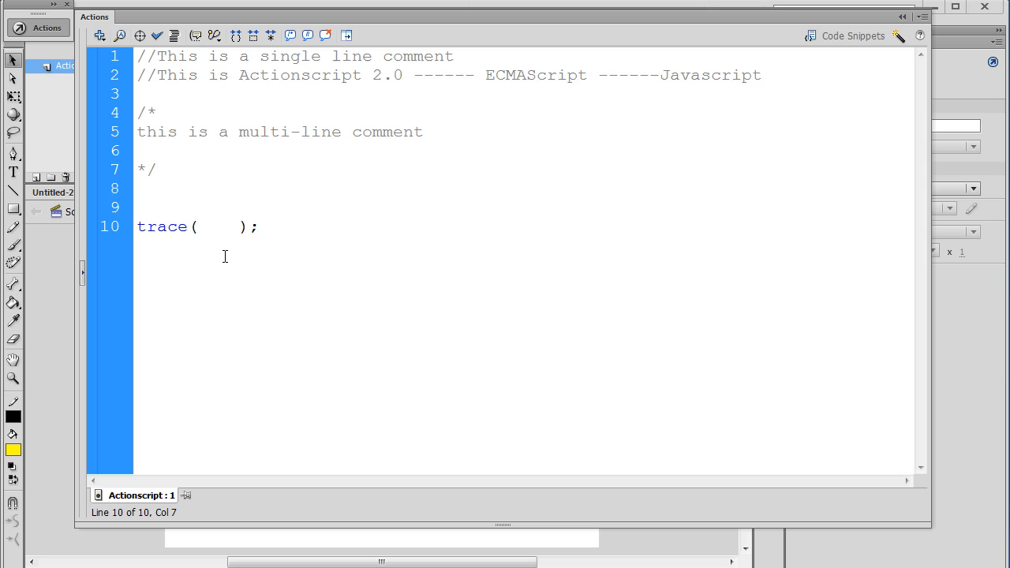
{"action": "left_click", "coordinate": [197, 226]}
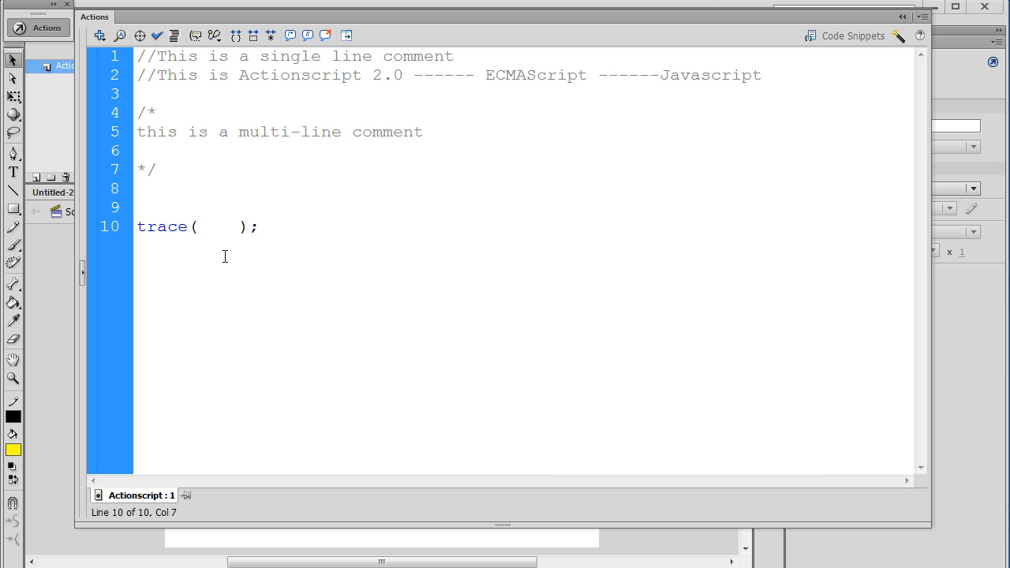
{"action": "type", "text": "\""}
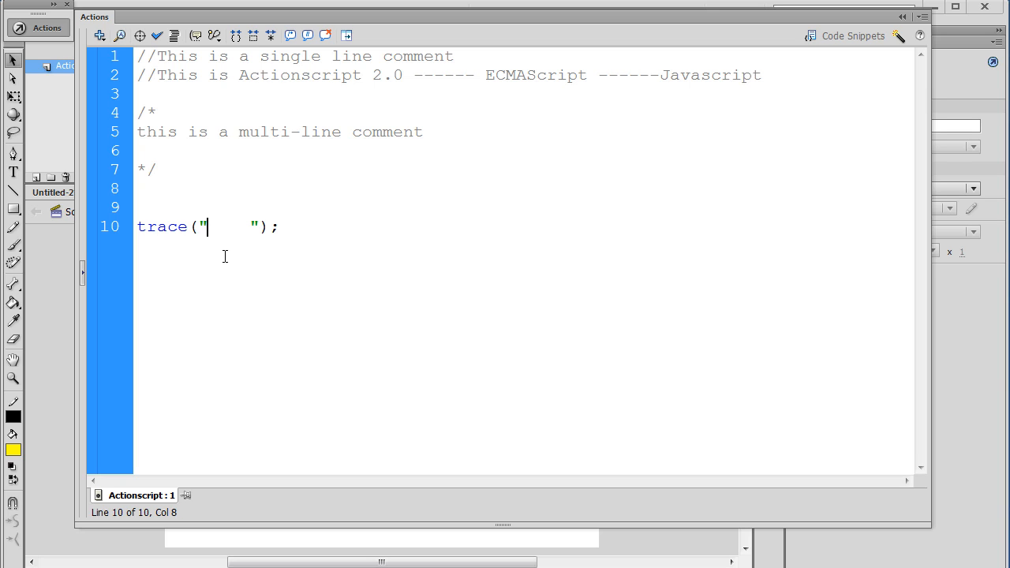
{"action": "type", "text": "Hello"}
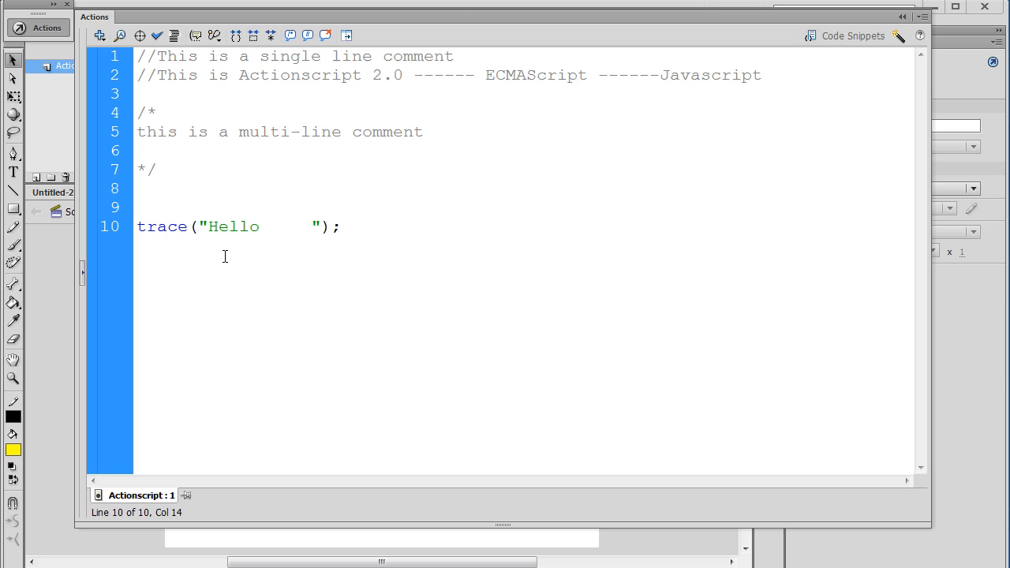
{"action": "type", "text": "World!"}
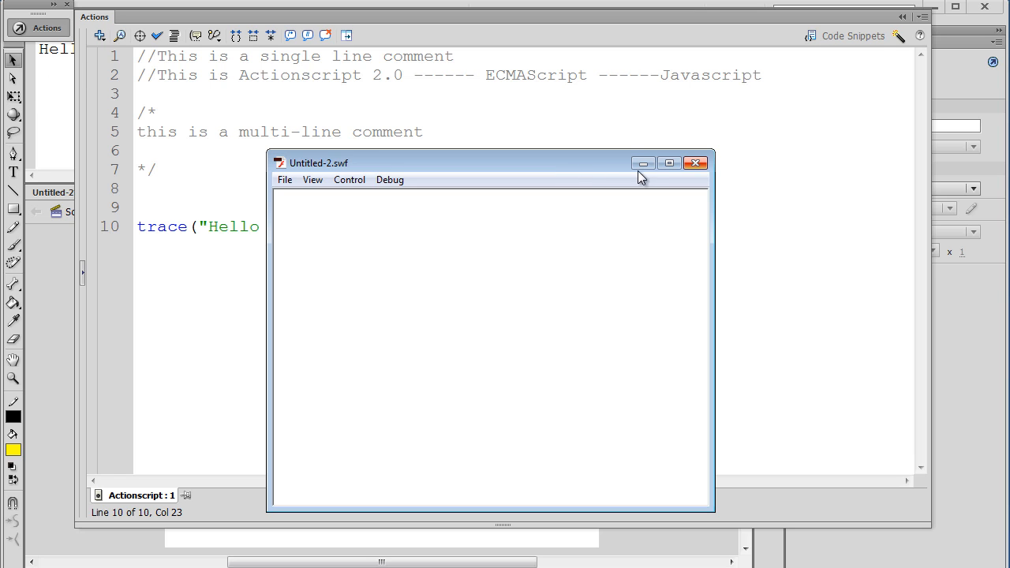
- Close the test movie, check 'Hello World!' in Output, and dock that panel at the bottom
{"action": "left_click", "coordinate": [696, 163]}
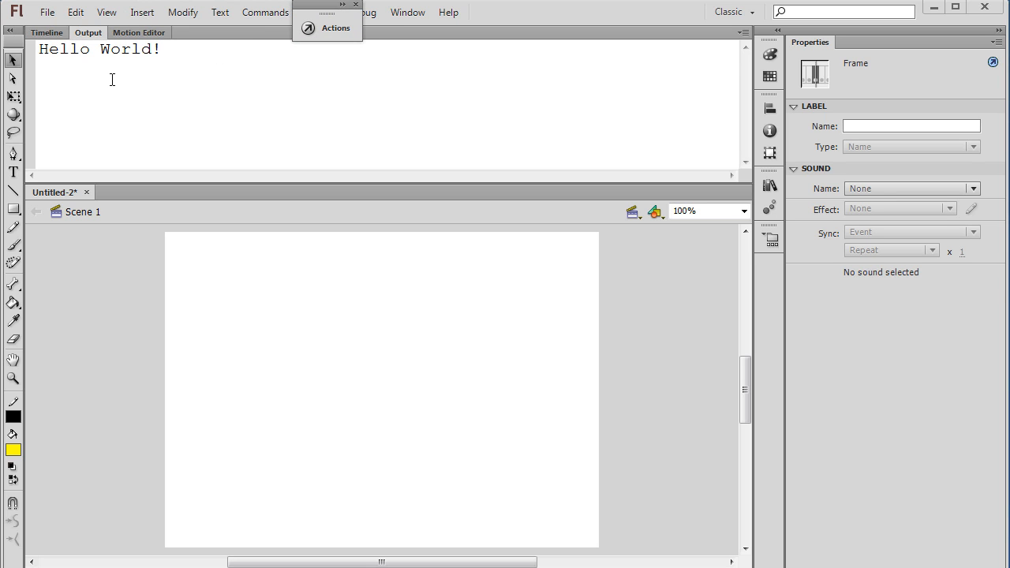
{"action": "left_click", "coordinate": [47, 33]}
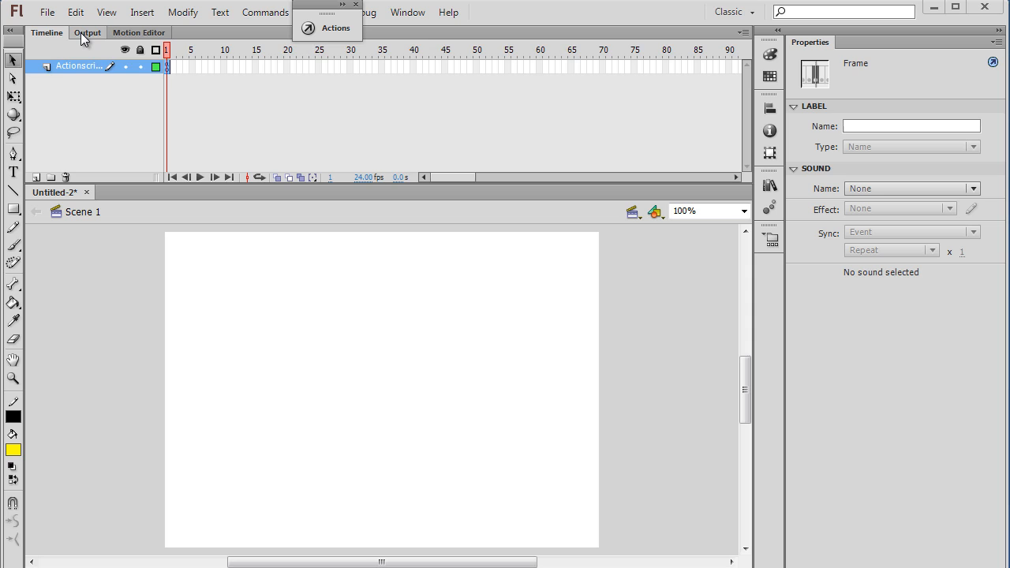
{"action": "left_click", "coordinate": [87, 32]}
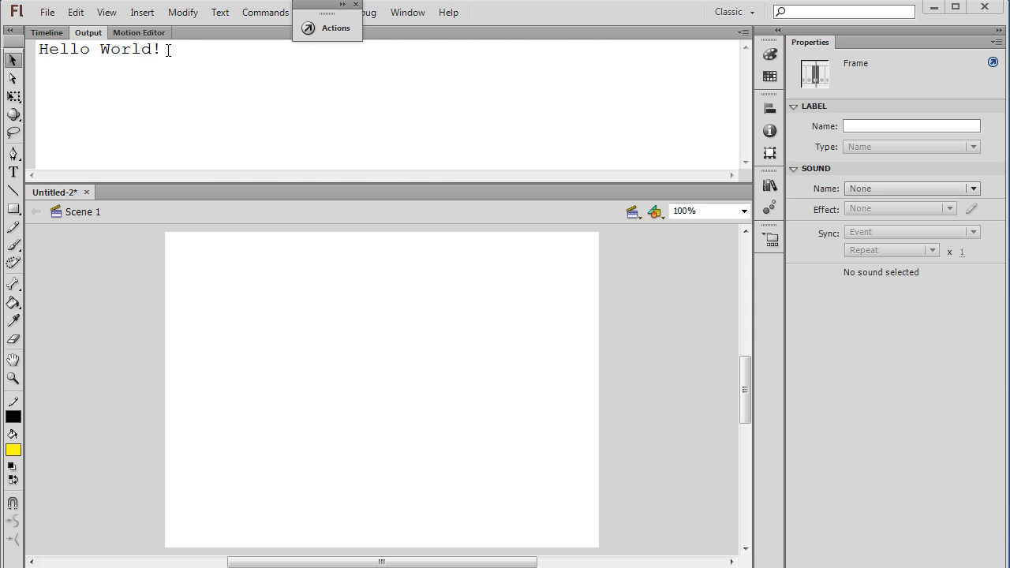
{"action": "triple_click", "coordinate": [103, 49]}
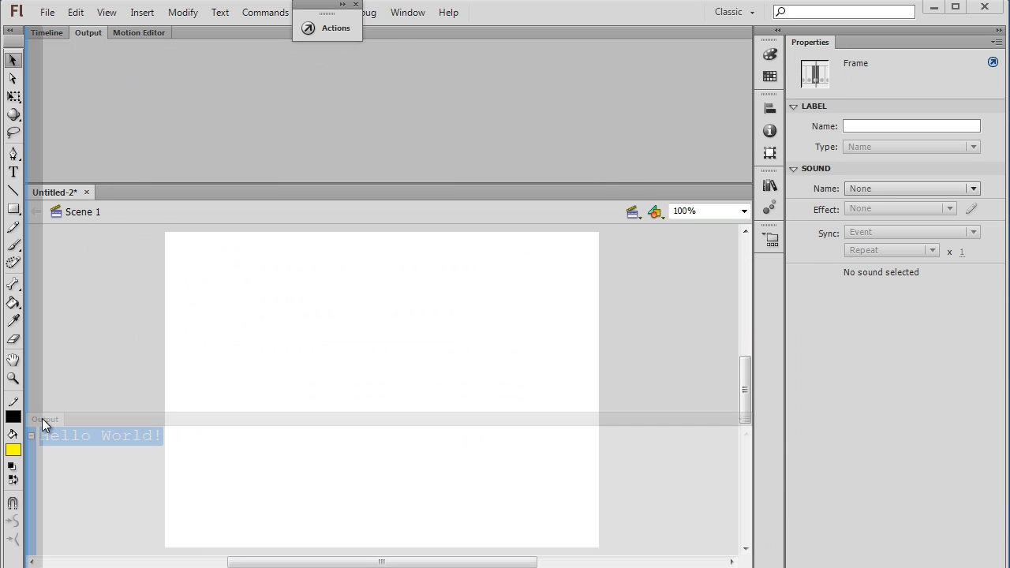
{"action": "left_click", "coordinate": [45, 419]}
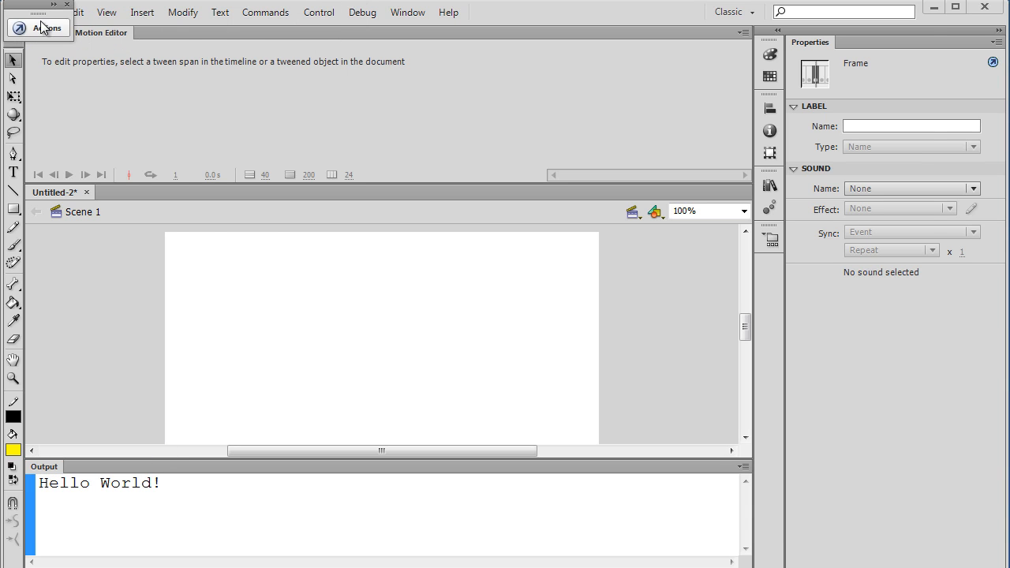
{"action": "left_click", "coordinate": [47, 27]}
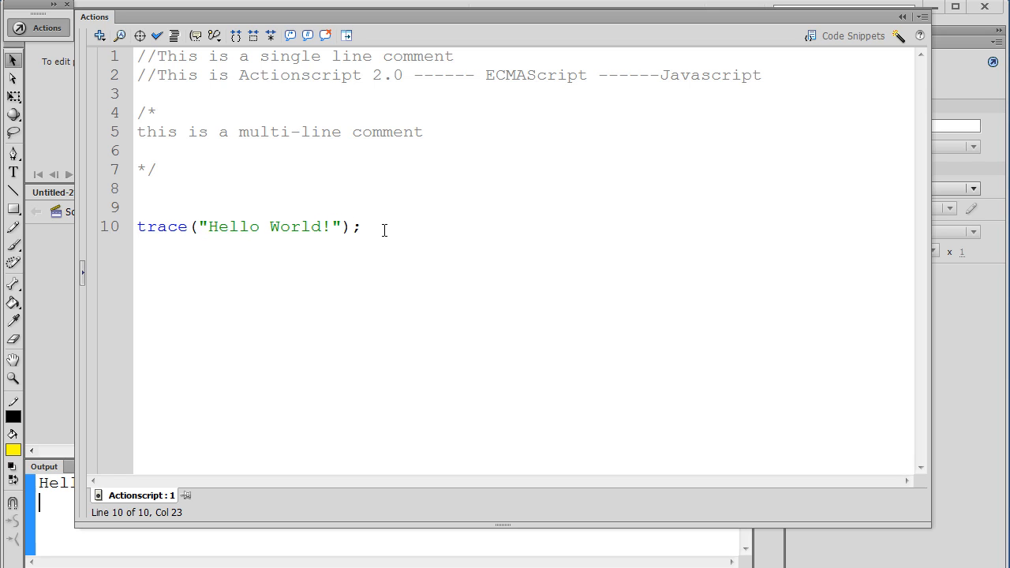
{"action": "mouse_move", "coordinate": [344, 523]}
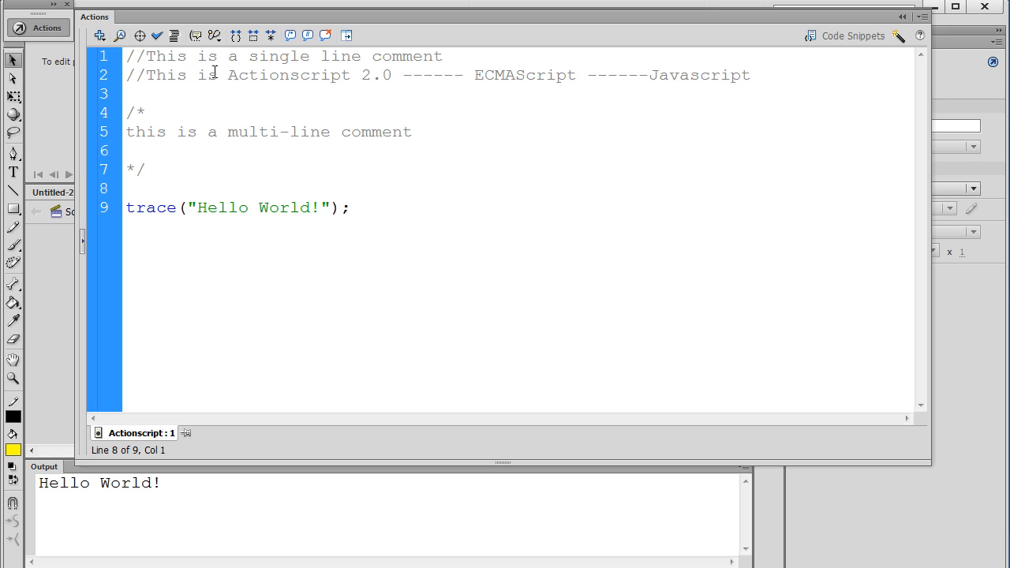
- Review the trace("Hello World!") statement, now on line 9, after removing a blank line
{"action": "left_click", "coordinate": [127, 189]}
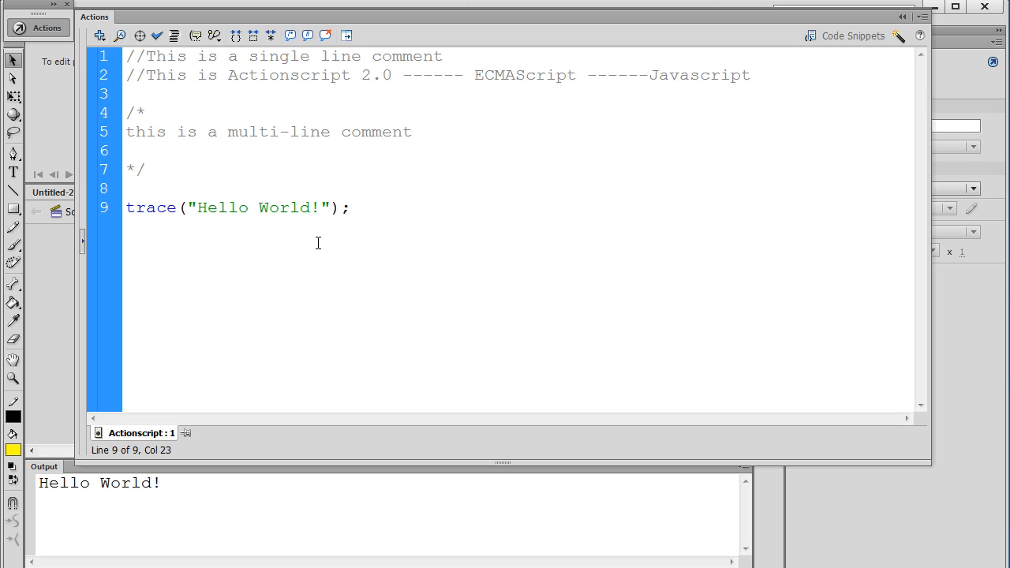
{"action": "left_click", "coordinate": [348, 207]}
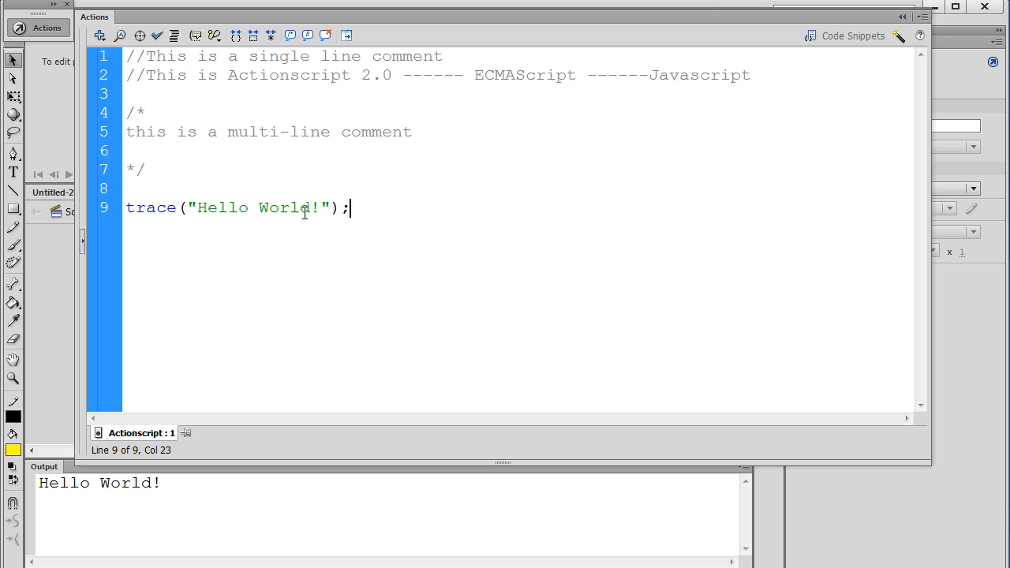
{"action": "mouse_move", "coordinate": [170, 222]}
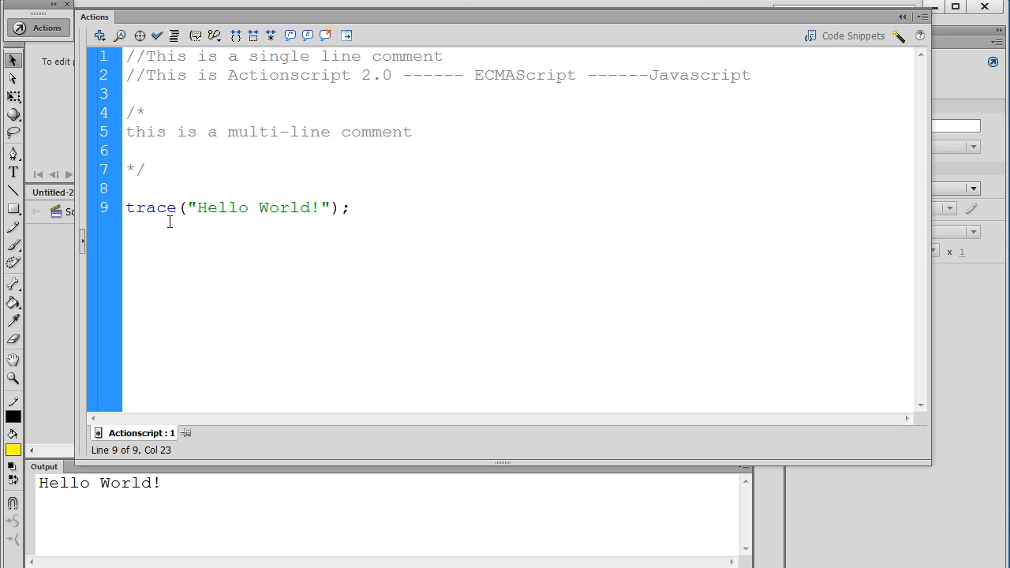
{"action": "left_click", "coordinate": [349, 208]}
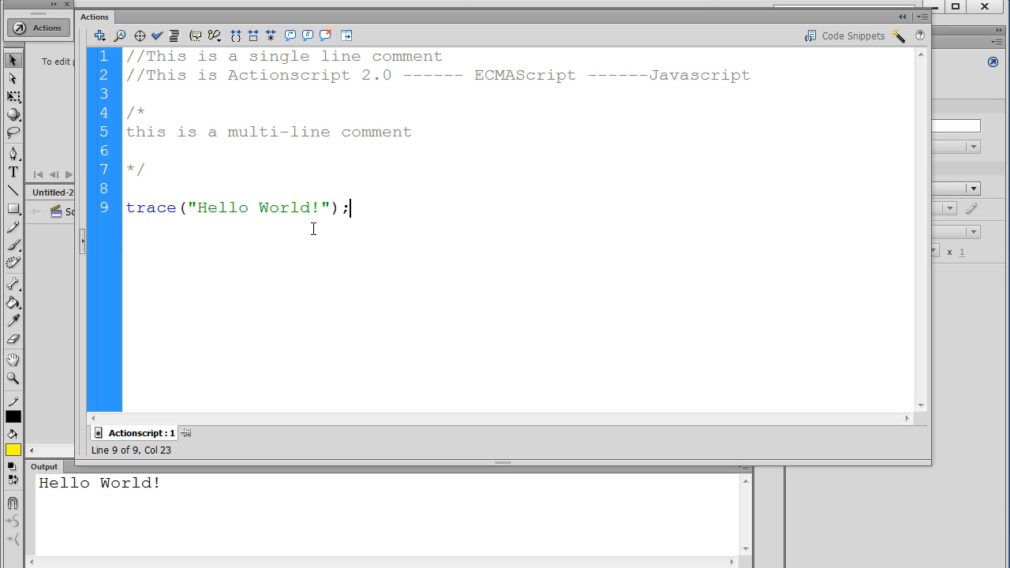
{"action": "mouse_move", "coordinate": [353, 294]}
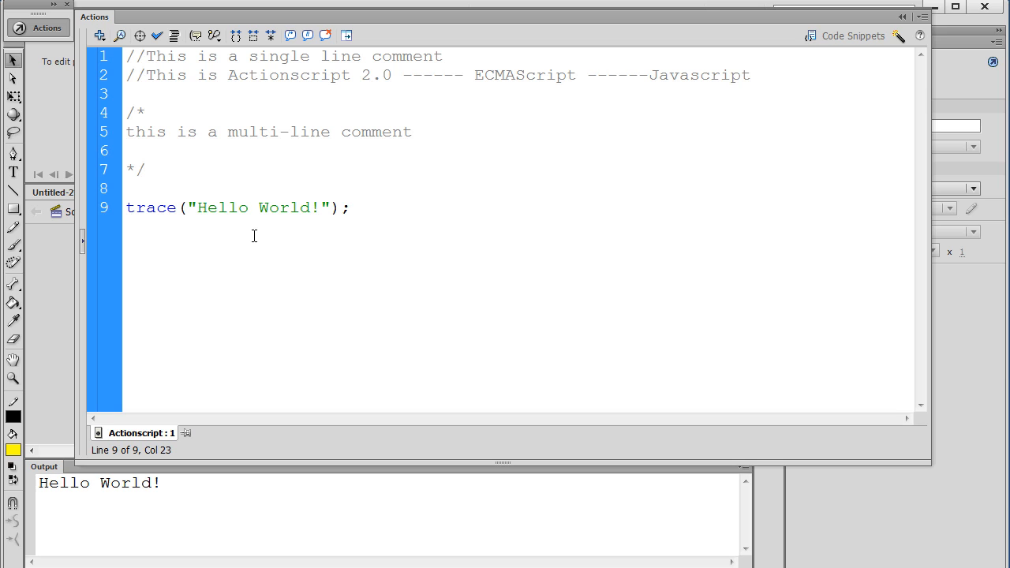
{"action": "left_click", "coordinate": [346, 208]}
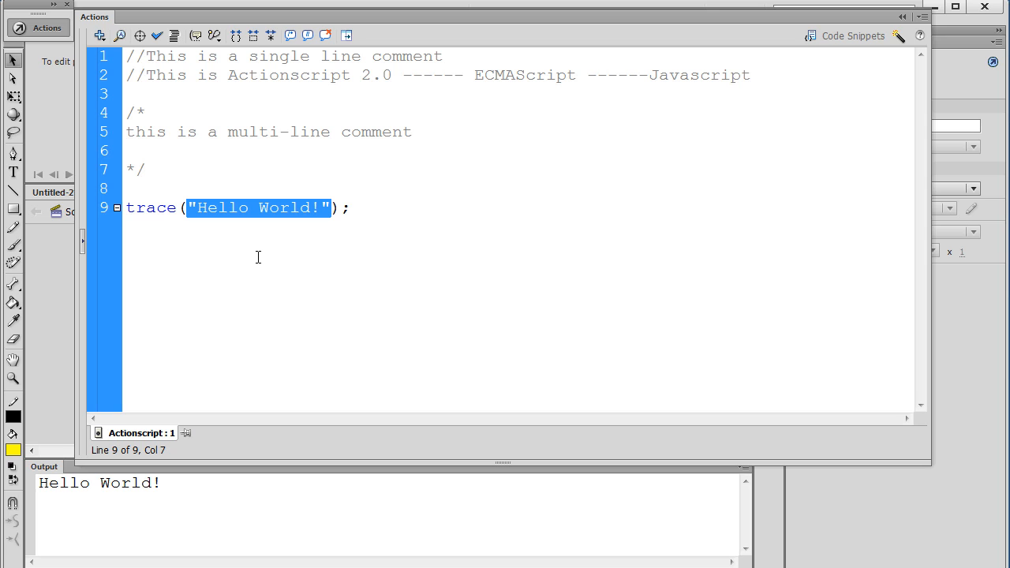
{"action": "mouse_move", "coordinate": [307, 233]}
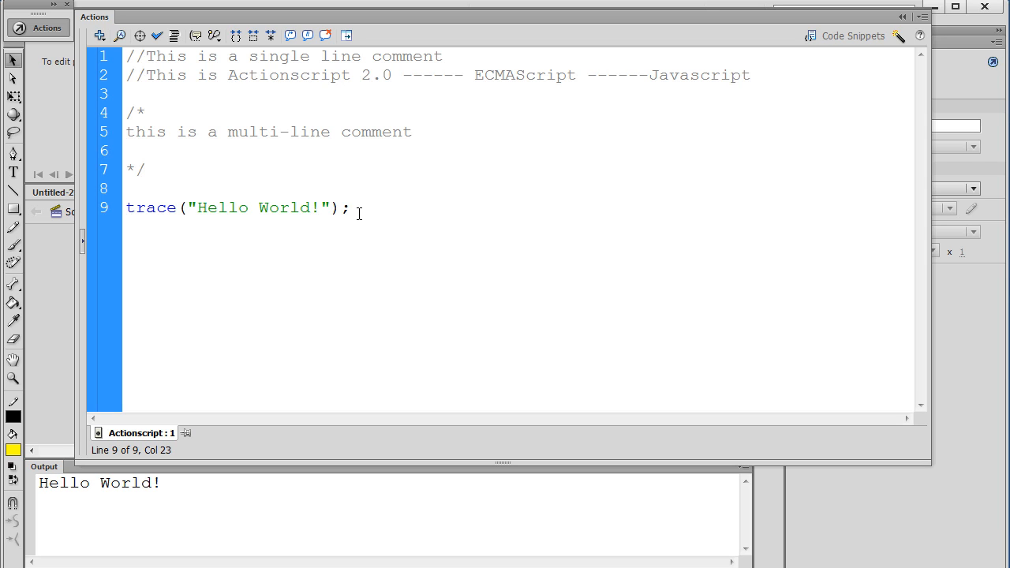
- Replace the multi-line comment with a '//The trace func' comment above trace
{"action": "left_click", "coordinate": [126, 208]}
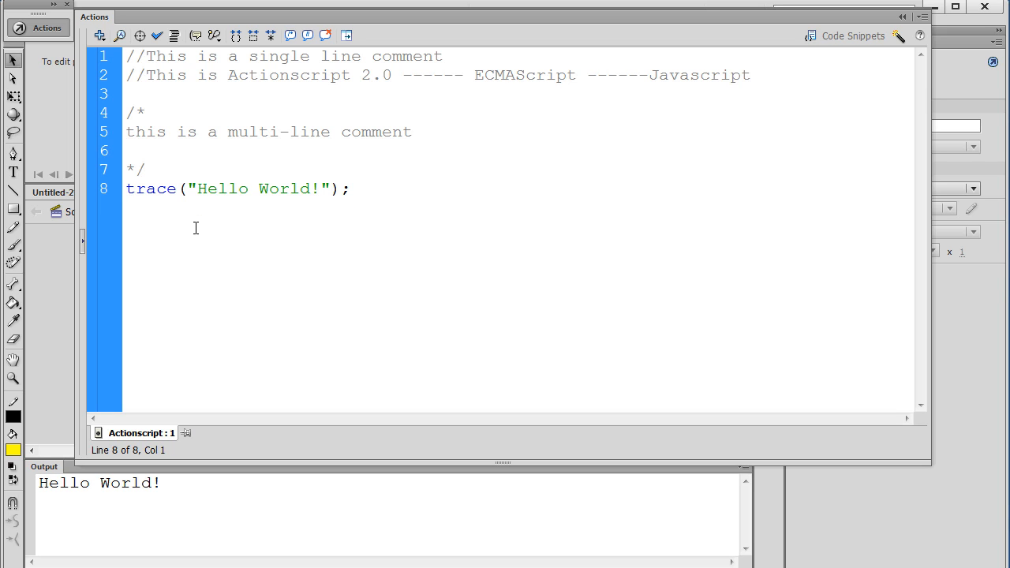
{"action": "left_click", "coordinate": [126, 150]}
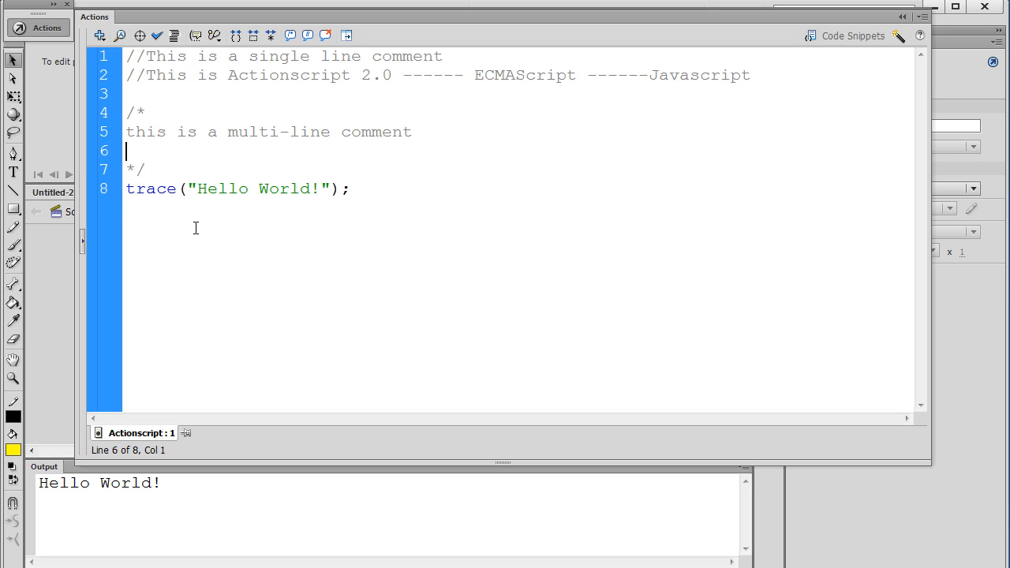
{"action": "type", "text": "Trace"}
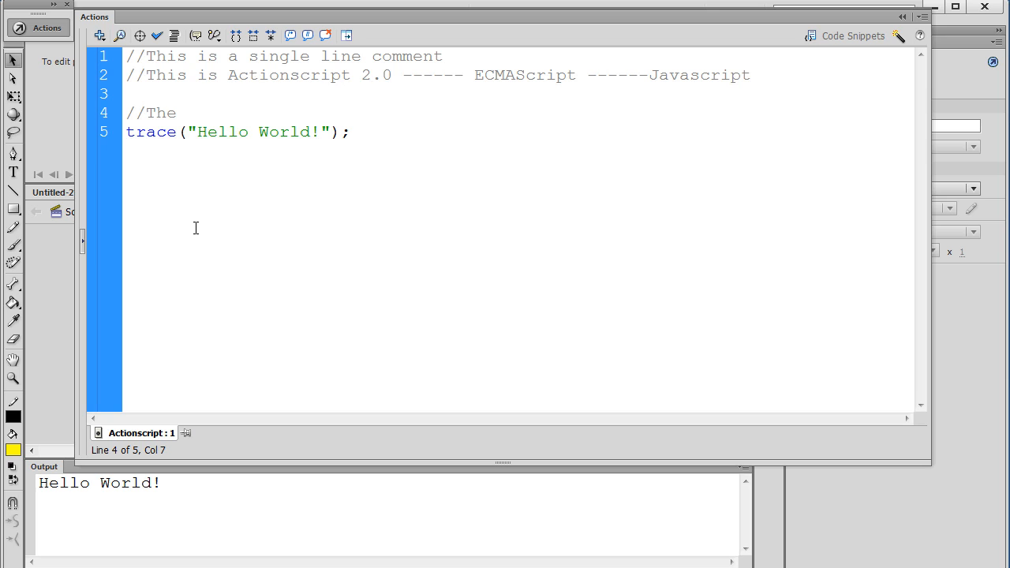
{"action": "type", "text": "trace func"}
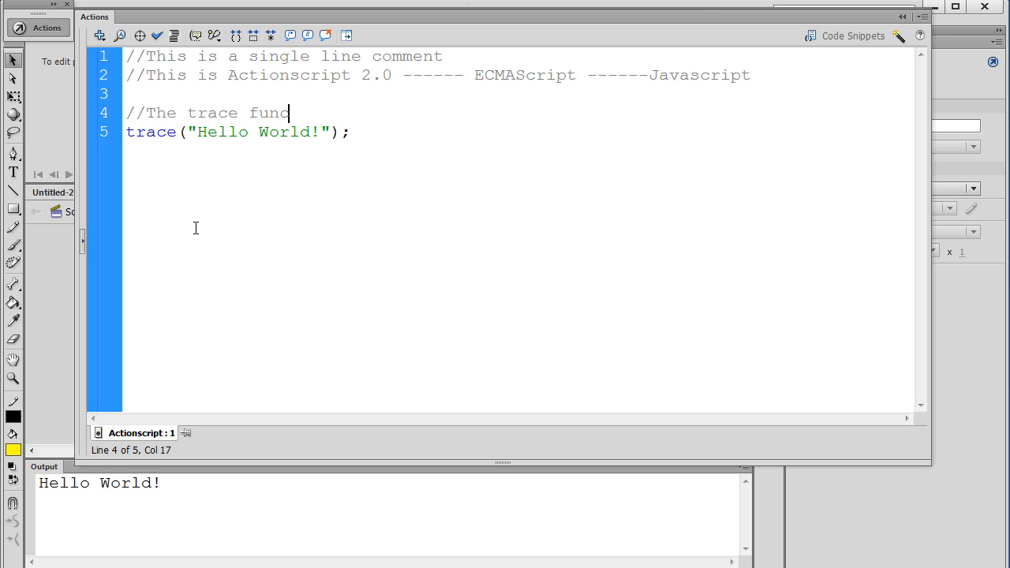